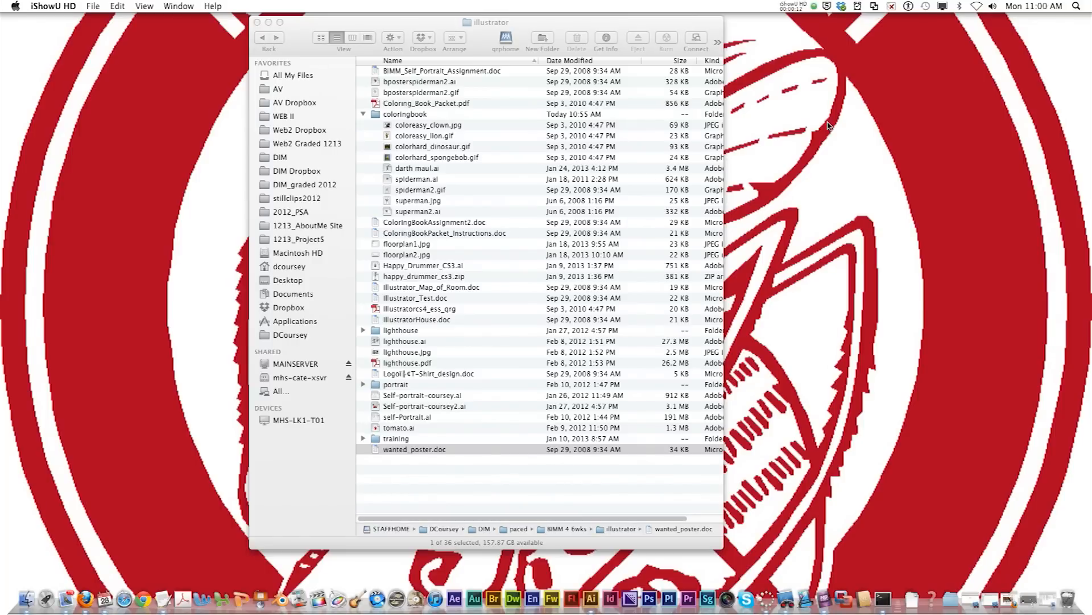
- Open superman.jpg from the coloringbook folder in Finder with Adobe Illustrator CS6
left_click(586, 582)
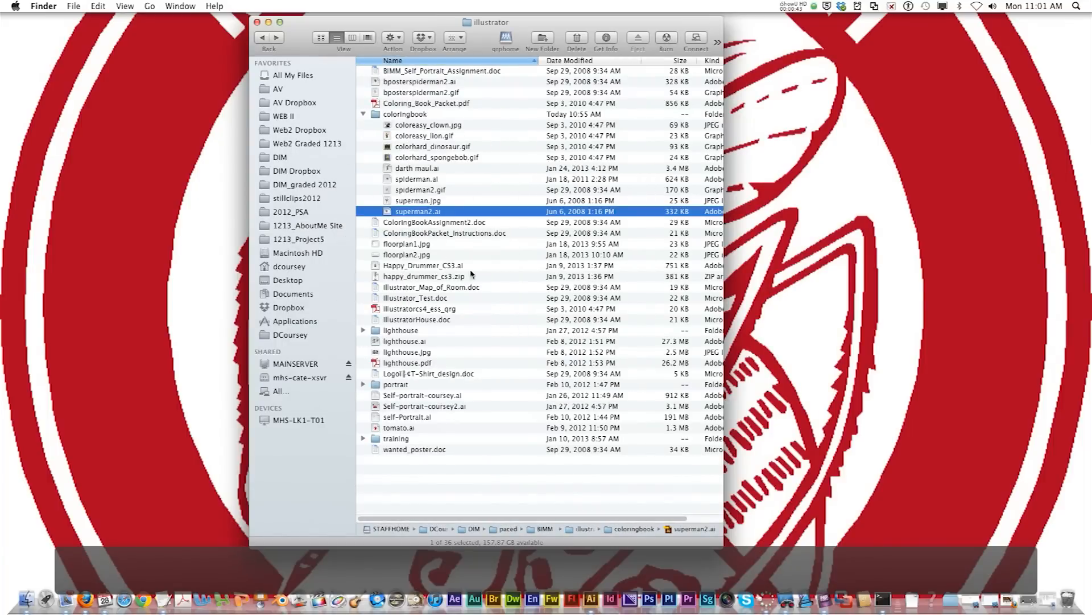
left_click(411, 200)
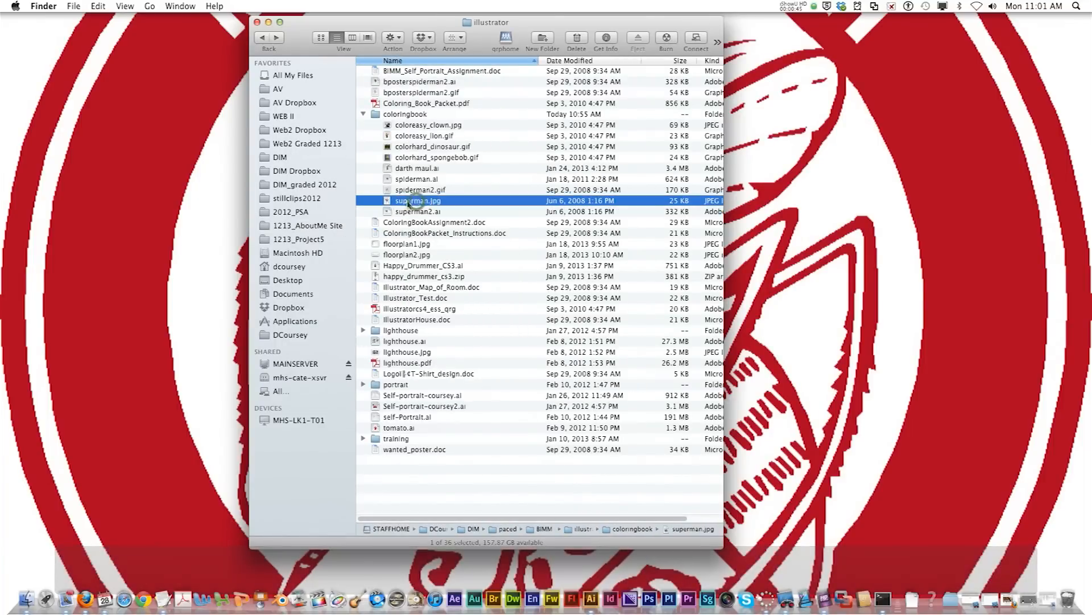
mouse_move(419, 203)
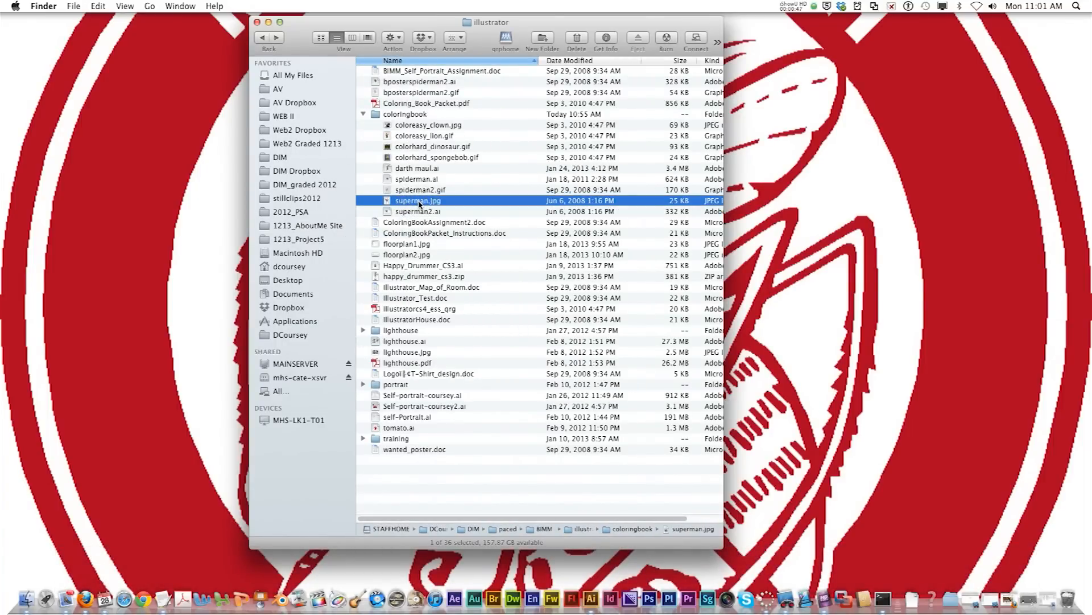
right_click(418, 201)
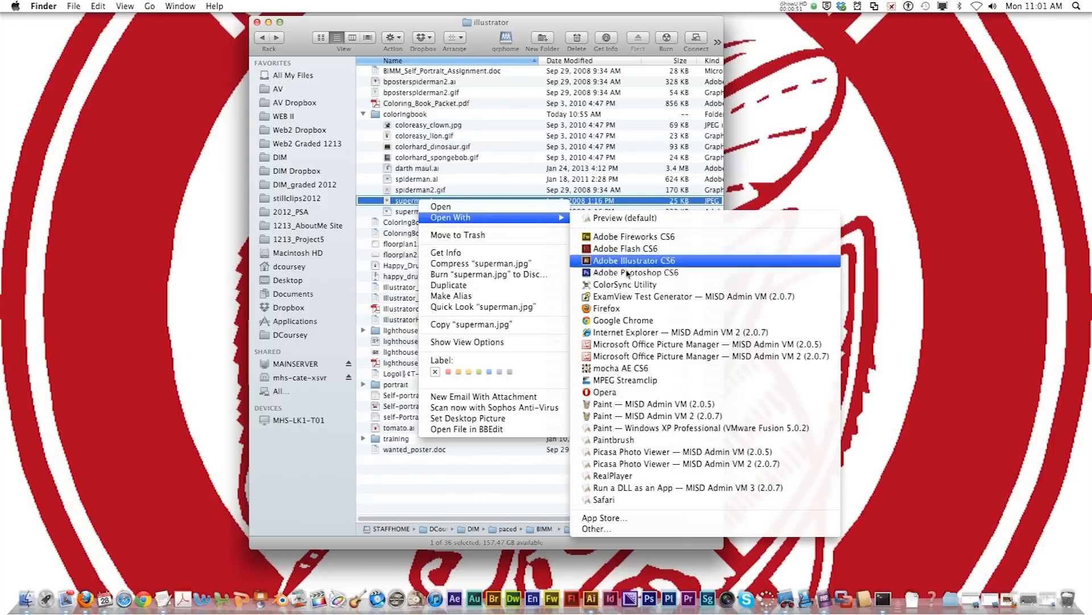
left_click(634, 260)
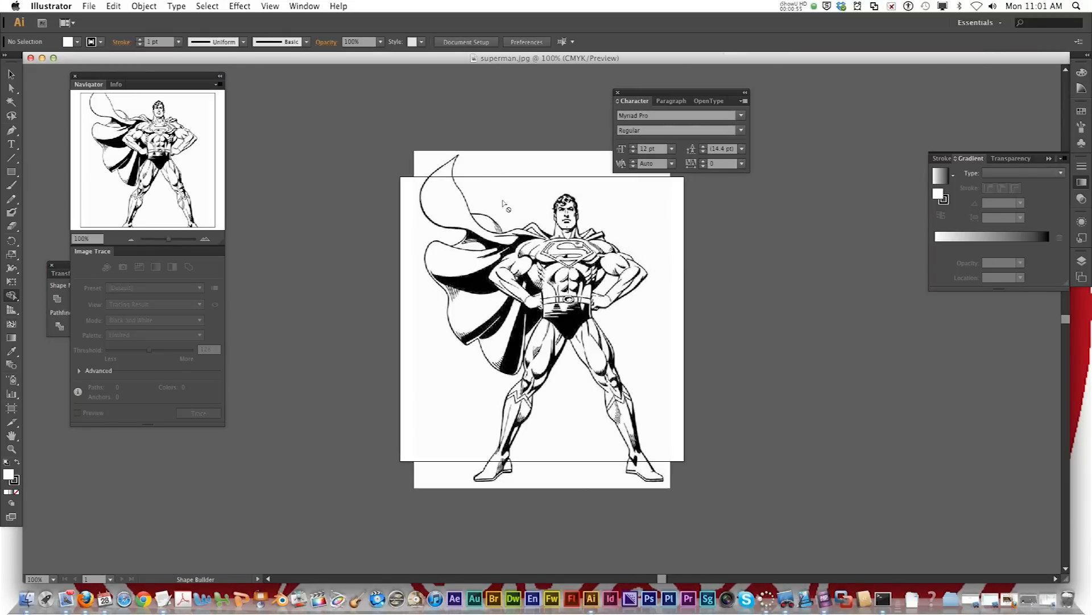
mouse_move(435, 185)
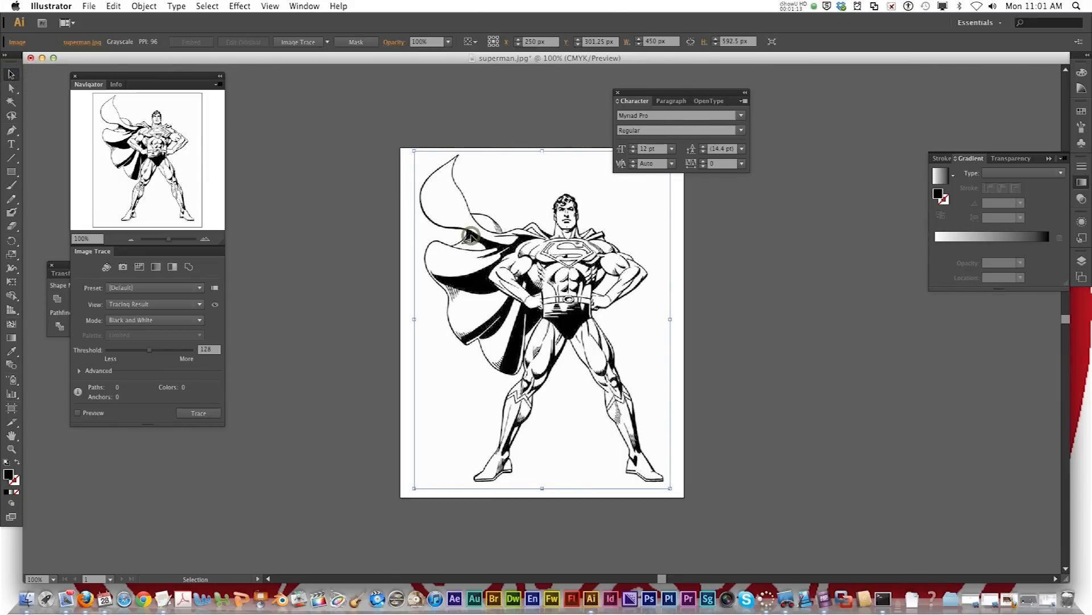
mouse_move(411, 186)
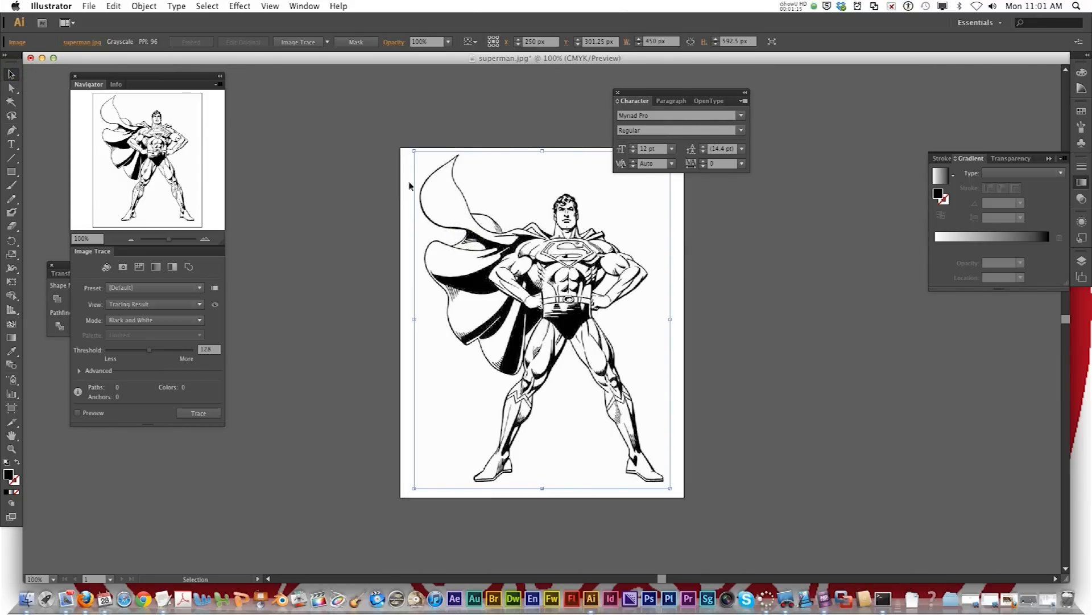
- Select the placed Superman image on the artboard
left_click(144, 7)
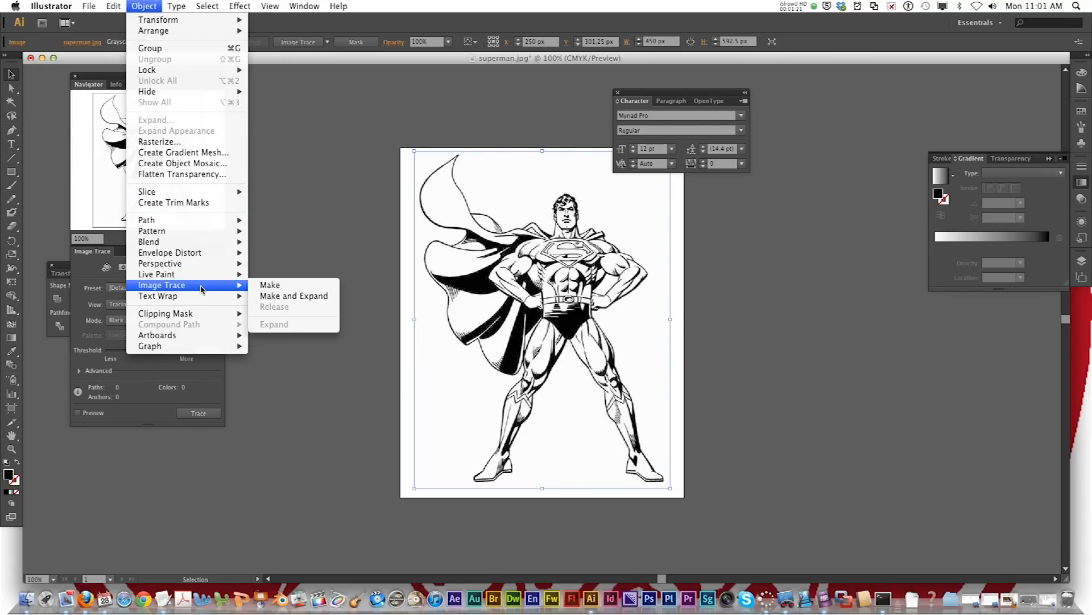
- Apply a default black-and-white Image Trace to the Superman image
left_click(269, 284)
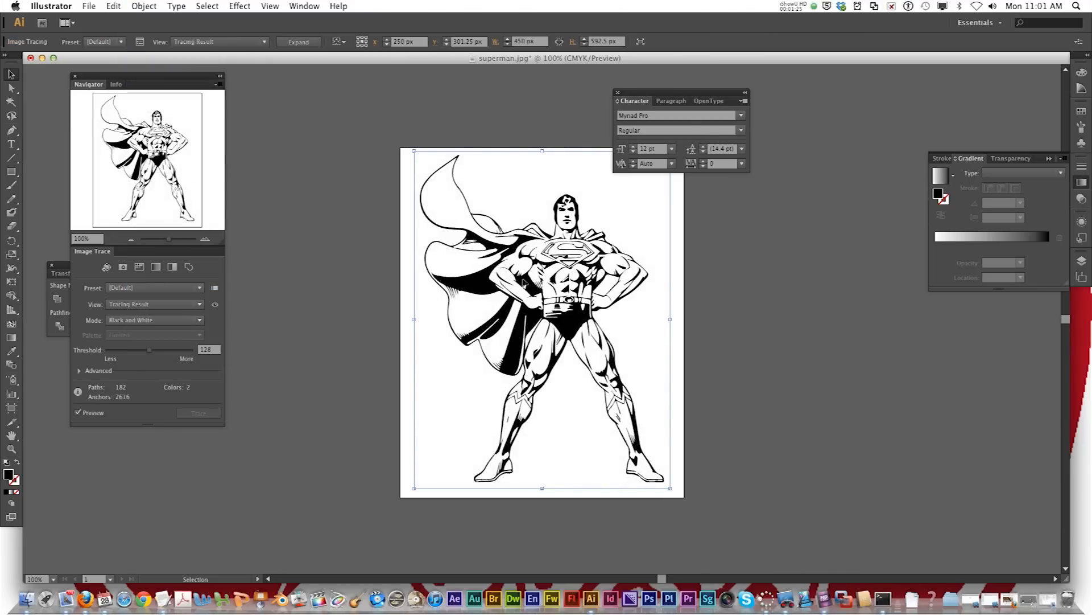
mouse_move(347, 217)
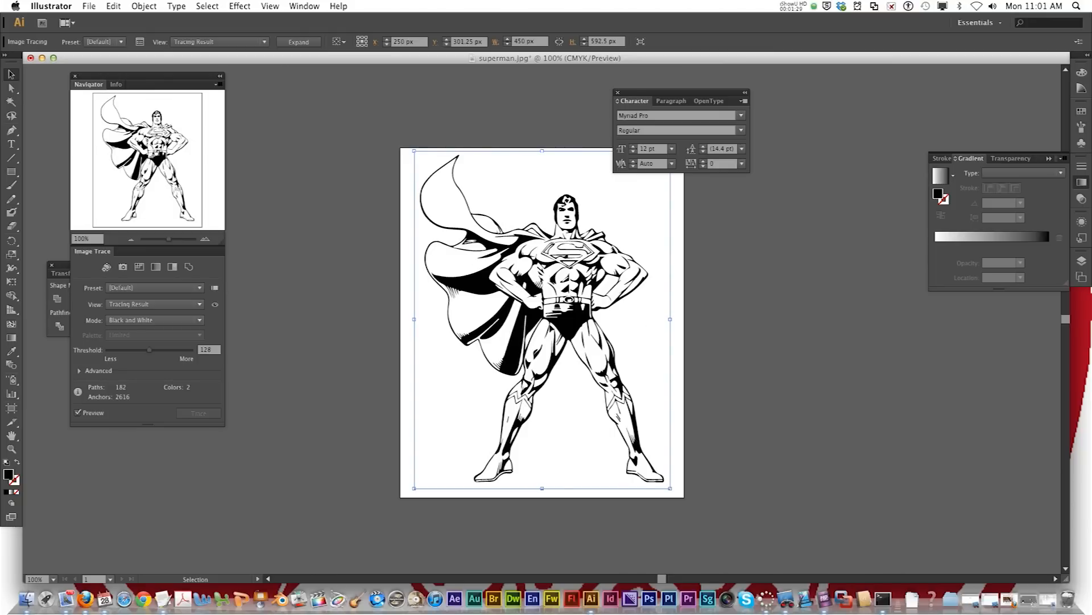
mouse_move(215, 141)
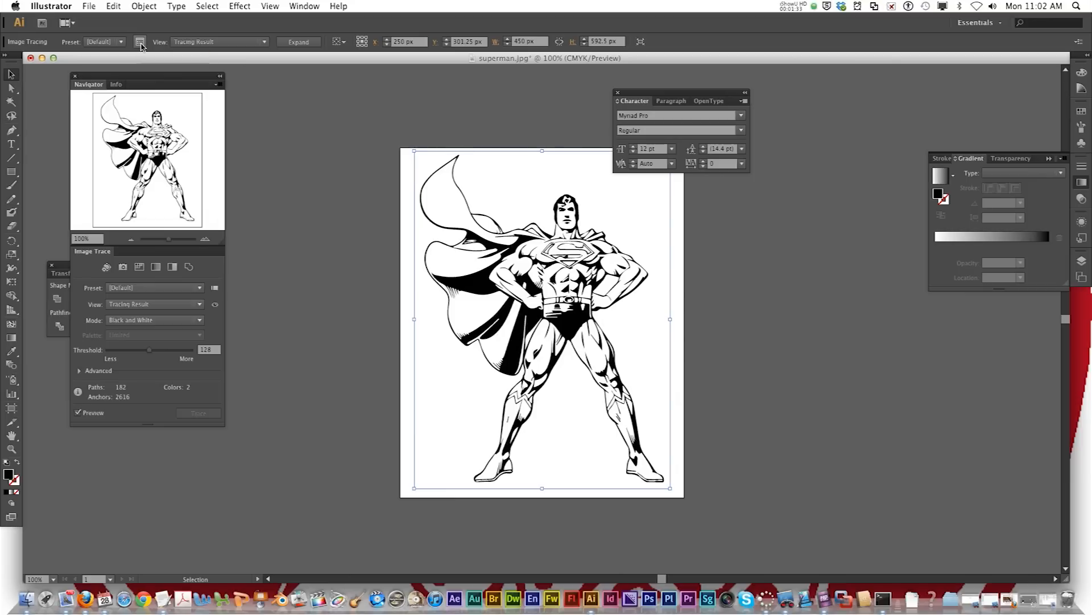
mouse_move(139, 42)
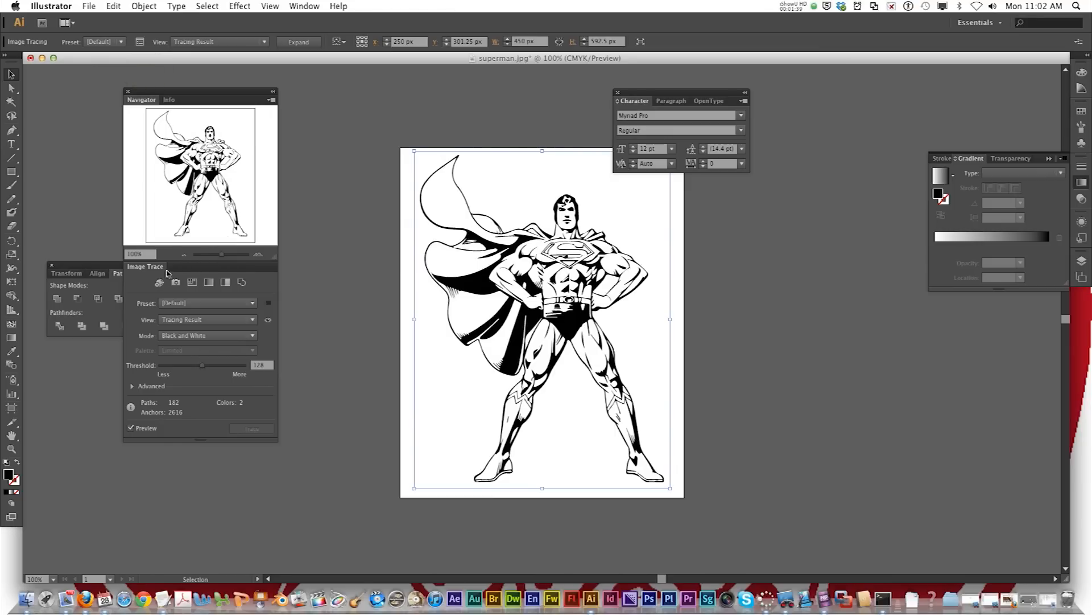
mouse_move(203, 367)
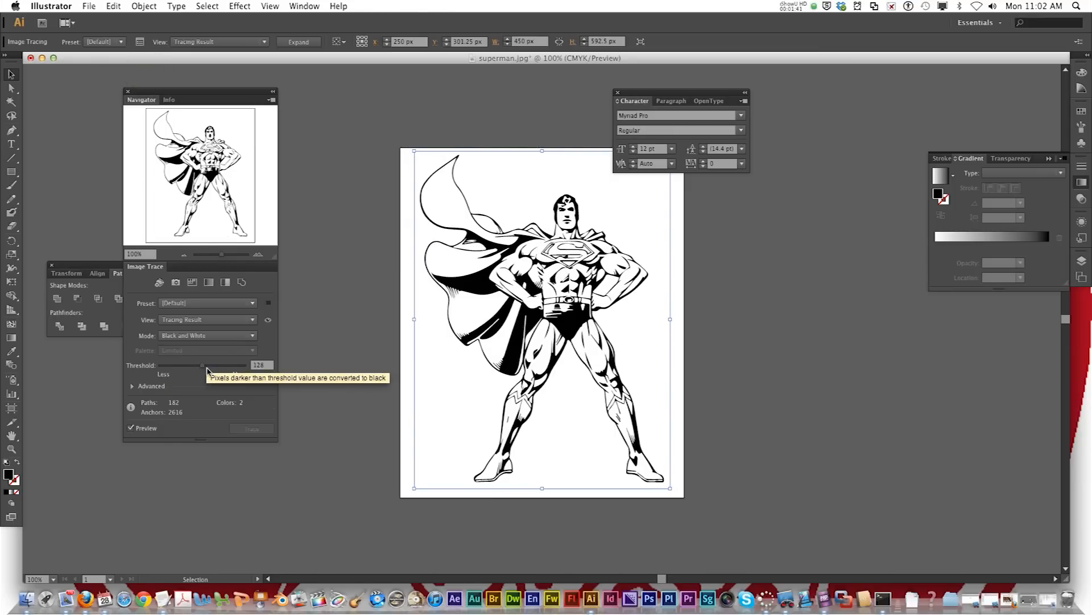
- Raise the Image Trace threshold to 230 for heavier black lines
left_click_drag(202, 364, 233, 364)
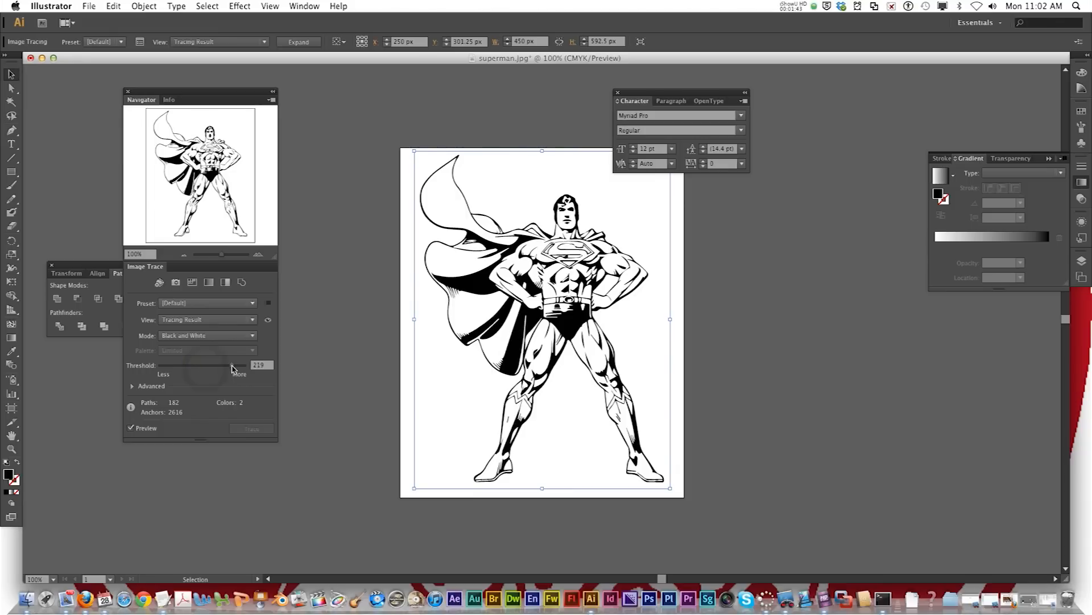
left_click_drag(233, 364, 204, 364)
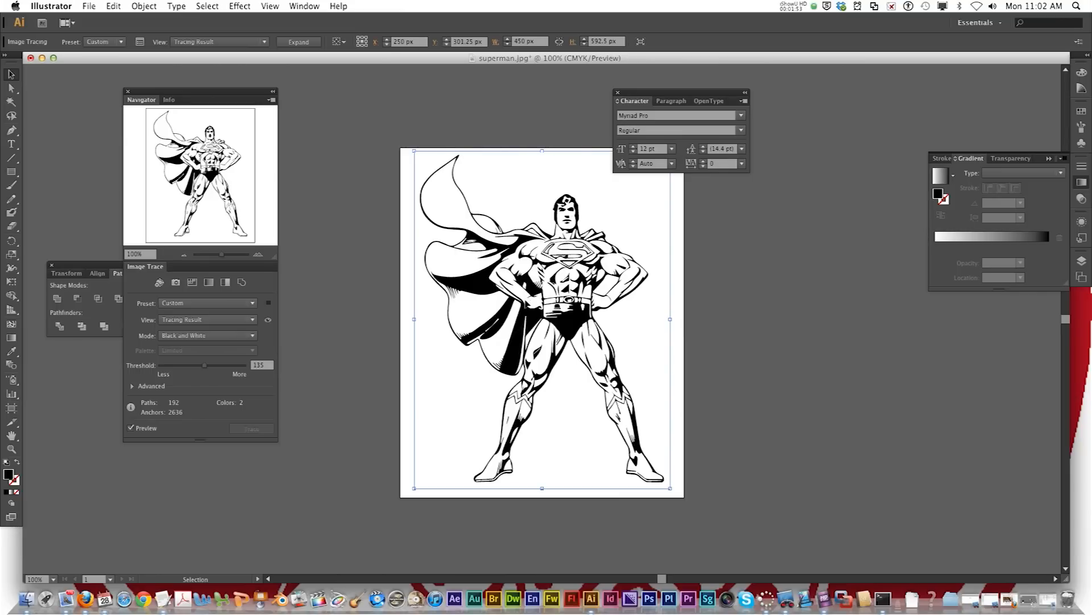
mouse_move(212, 366)
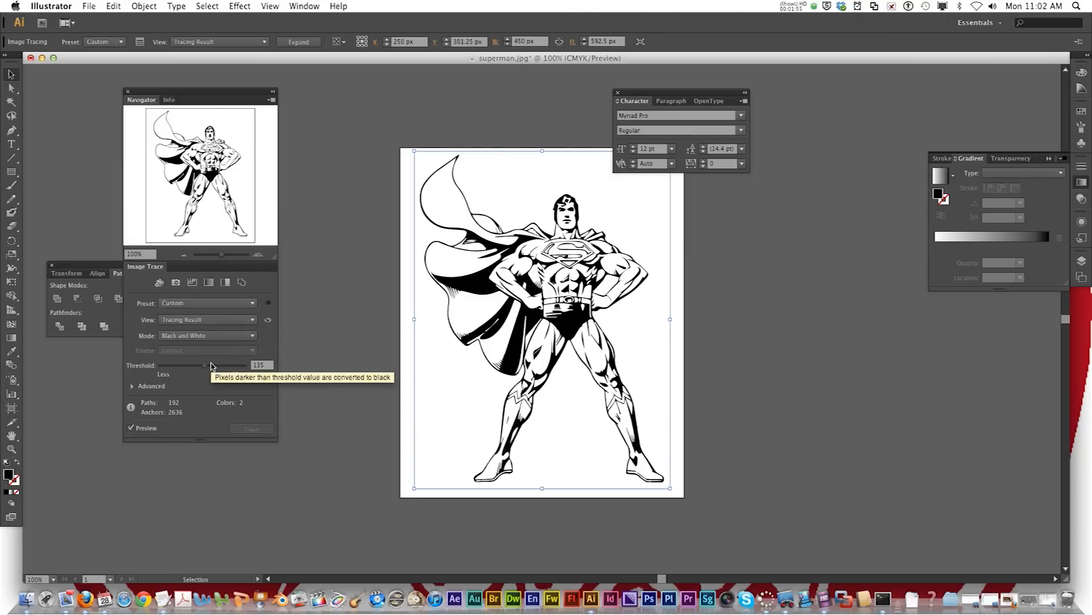
left_click_drag(202, 364, 244, 364)
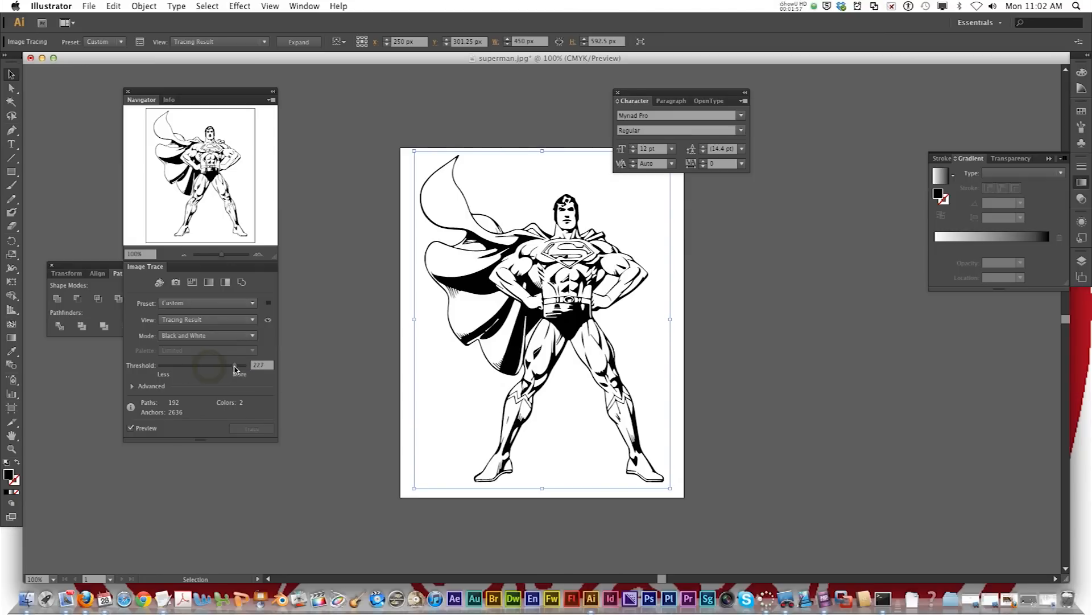
left_click_drag(234, 365, 240, 365)
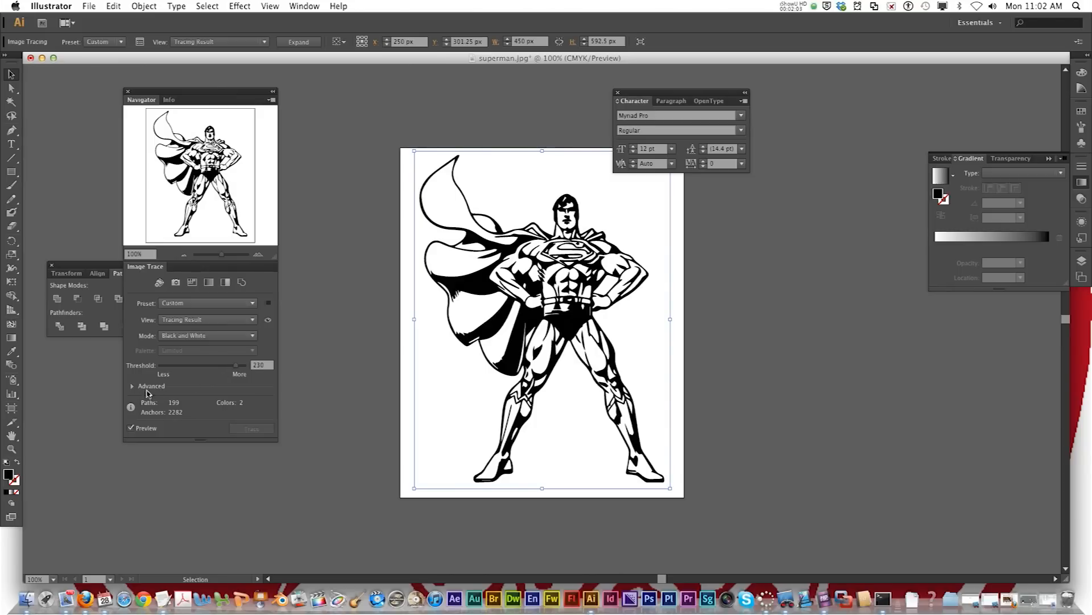
- Raise the advanced trace Paths and Corners settings to 89%
left_click(132, 385)
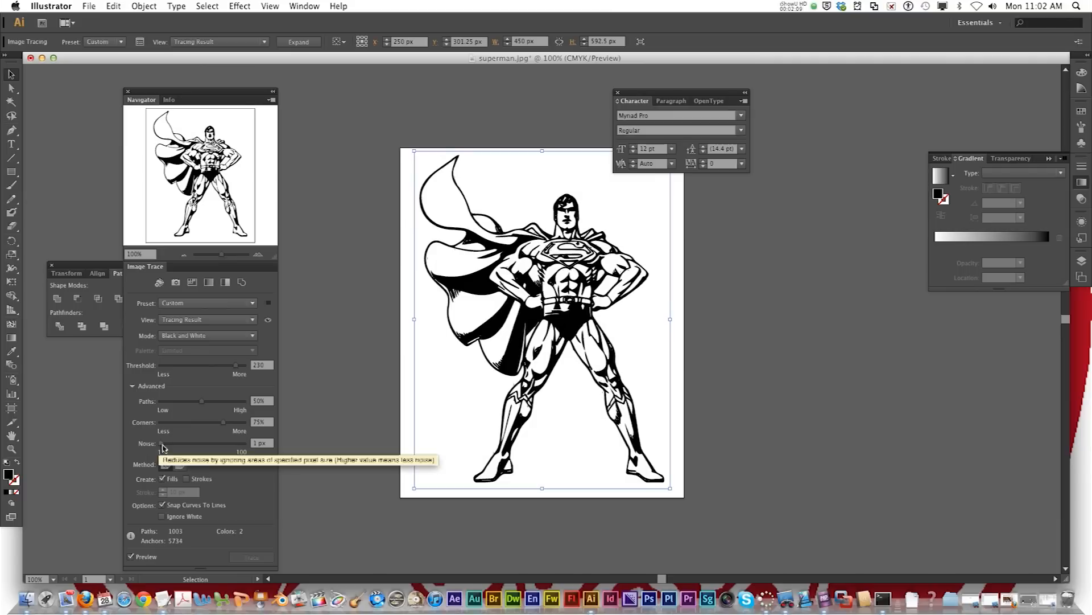
mouse_move(189, 425)
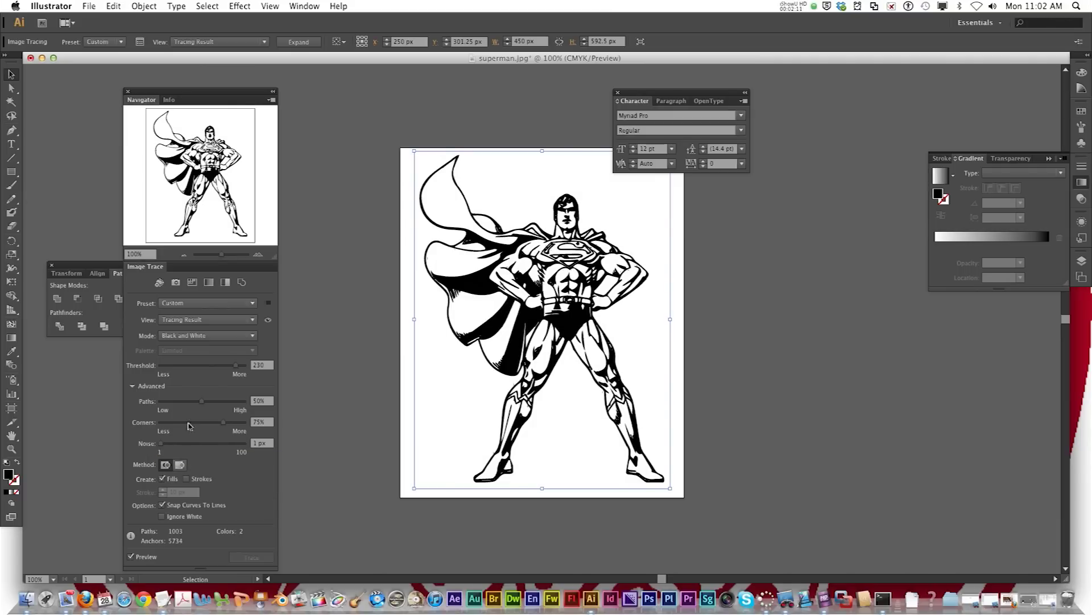
left_click_drag(202, 401, 237, 400)
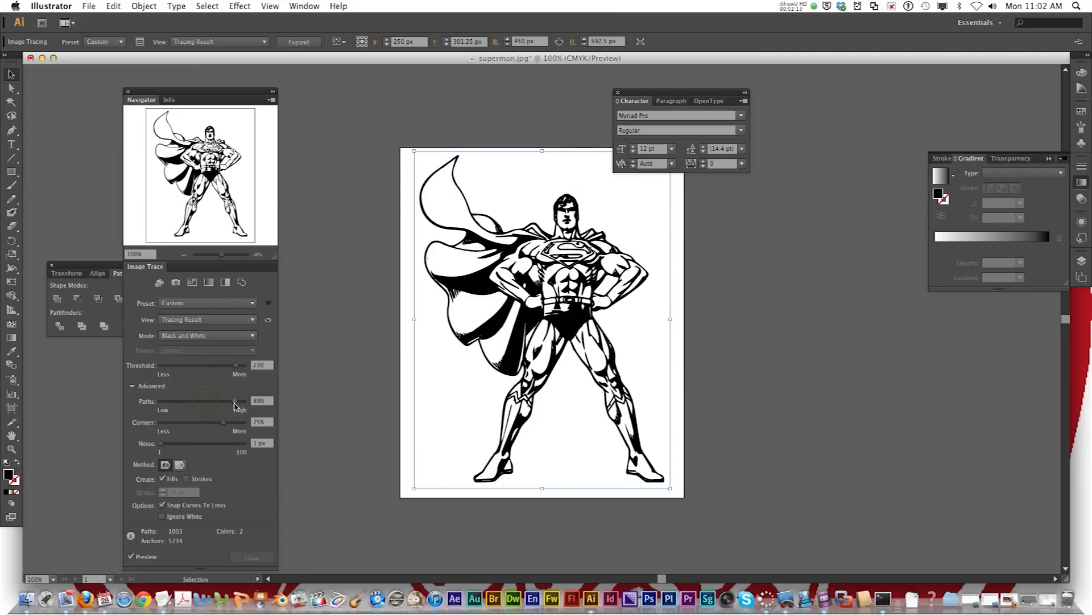
left_click_drag(223, 422, 237, 422)
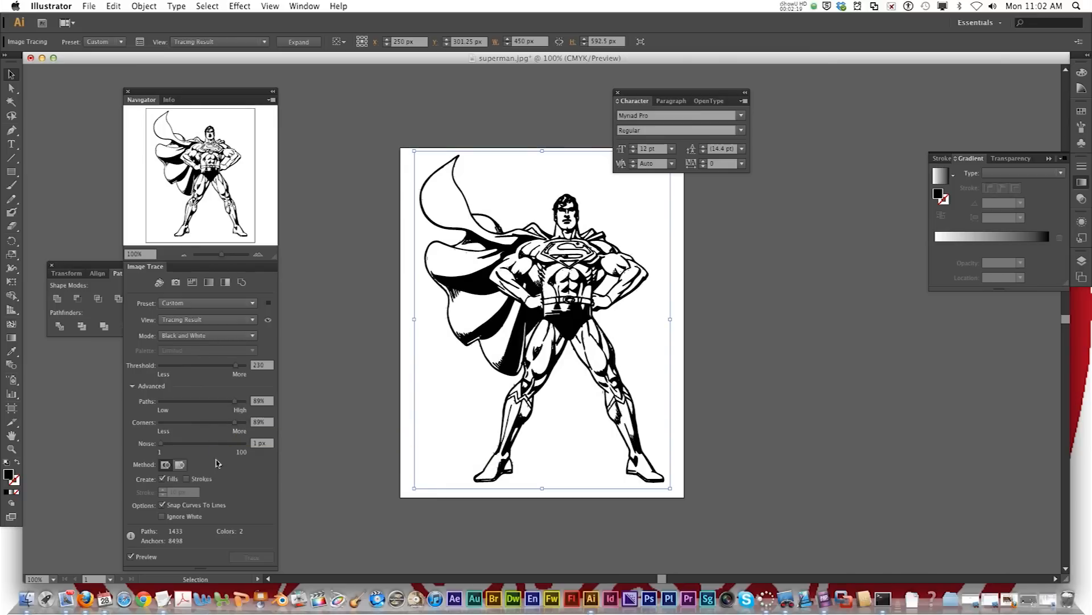
- Try Strokes and turn them back off, then lower the threshold to 195
left_click(187, 478)
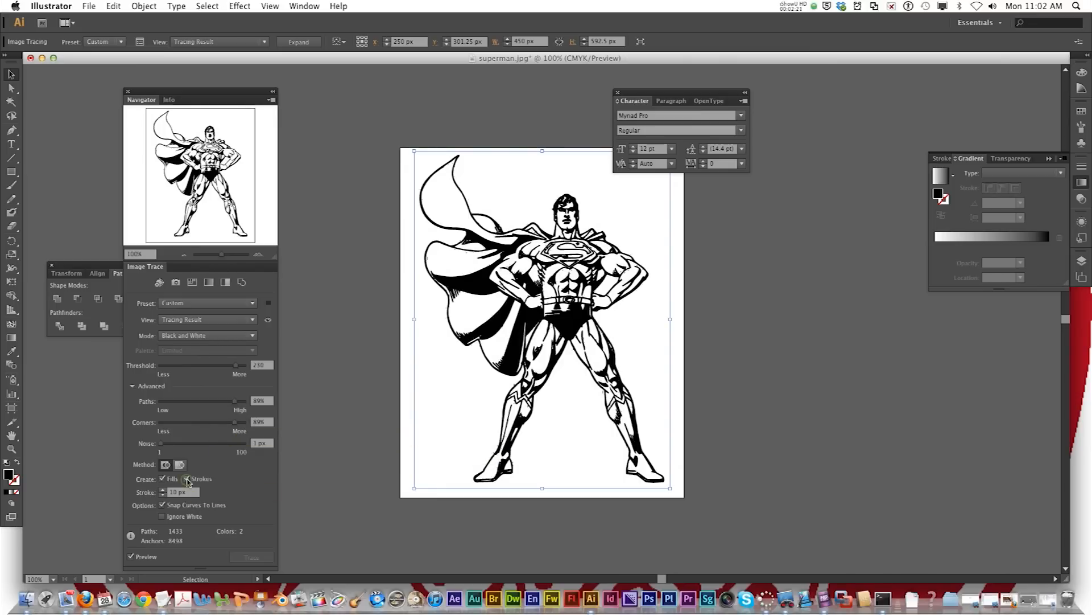
left_click(188, 478)
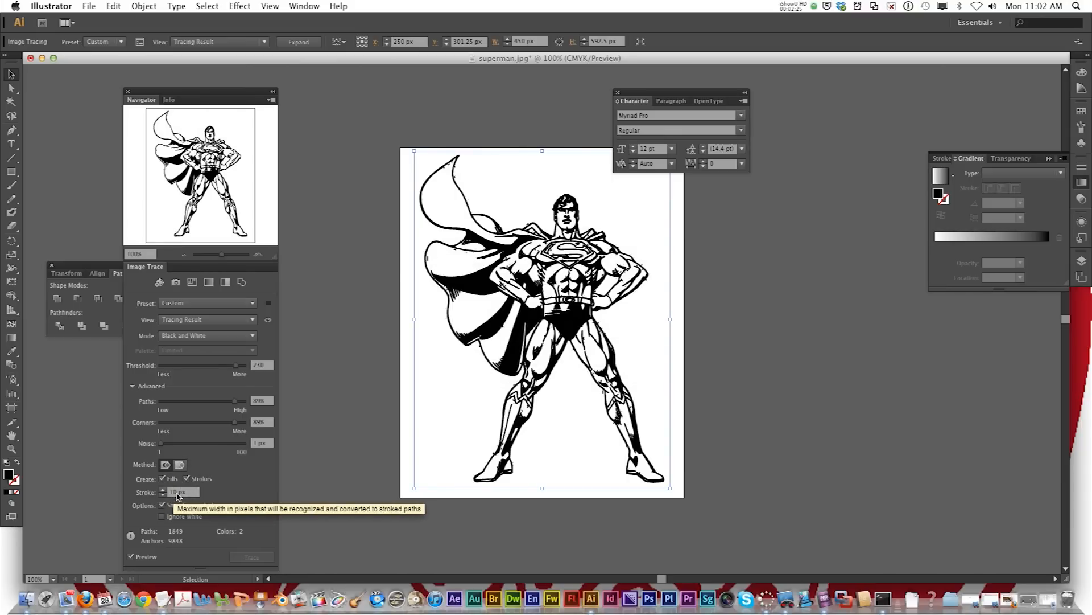
left_click(186, 479)
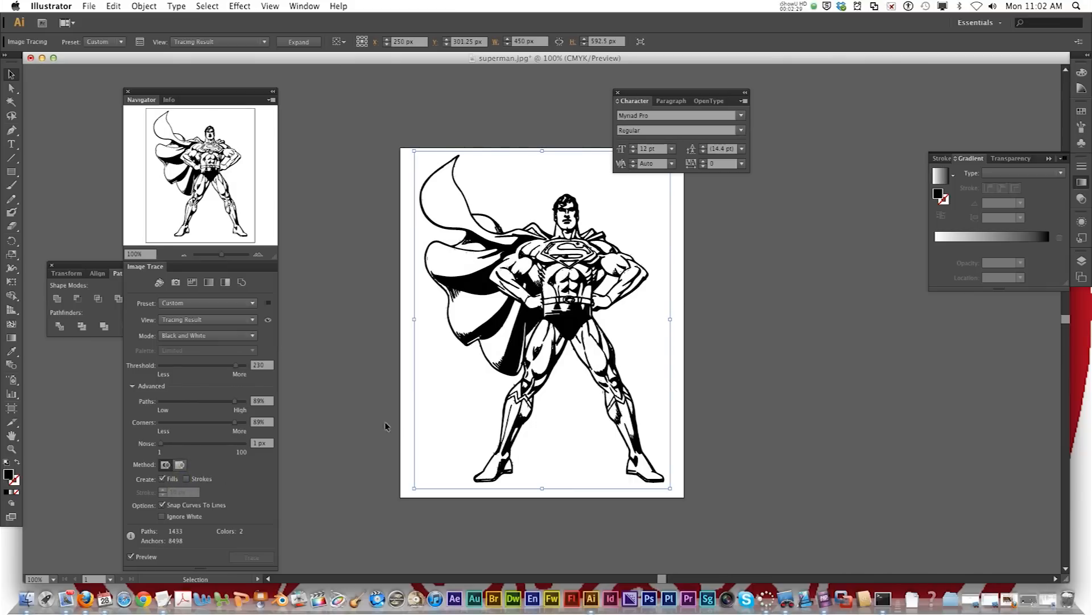
left_click_drag(244, 366, 226, 365)
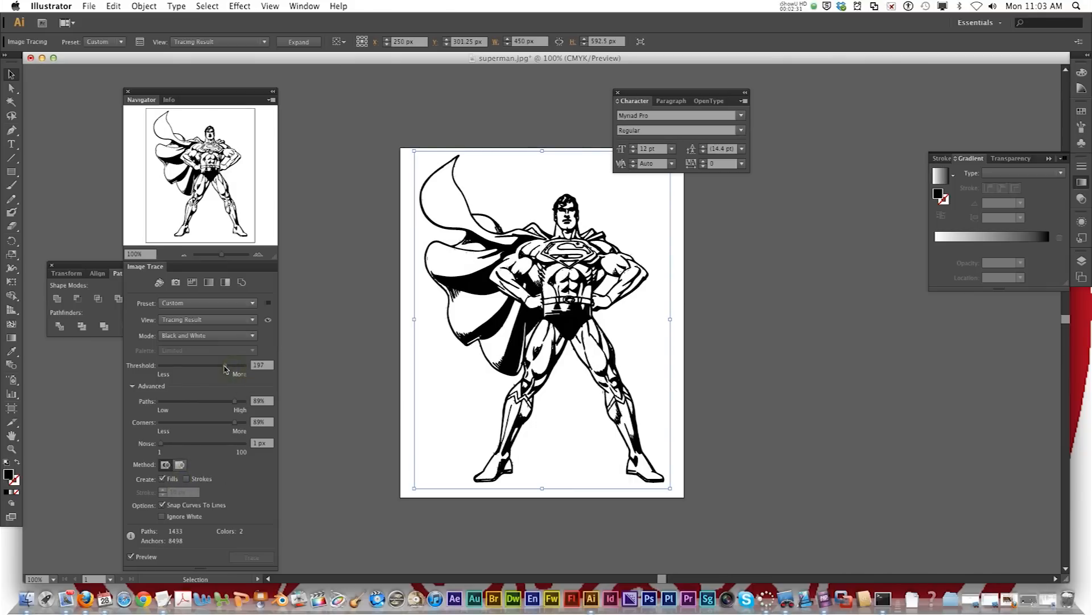
left_click_drag(230, 365, 224, 365)
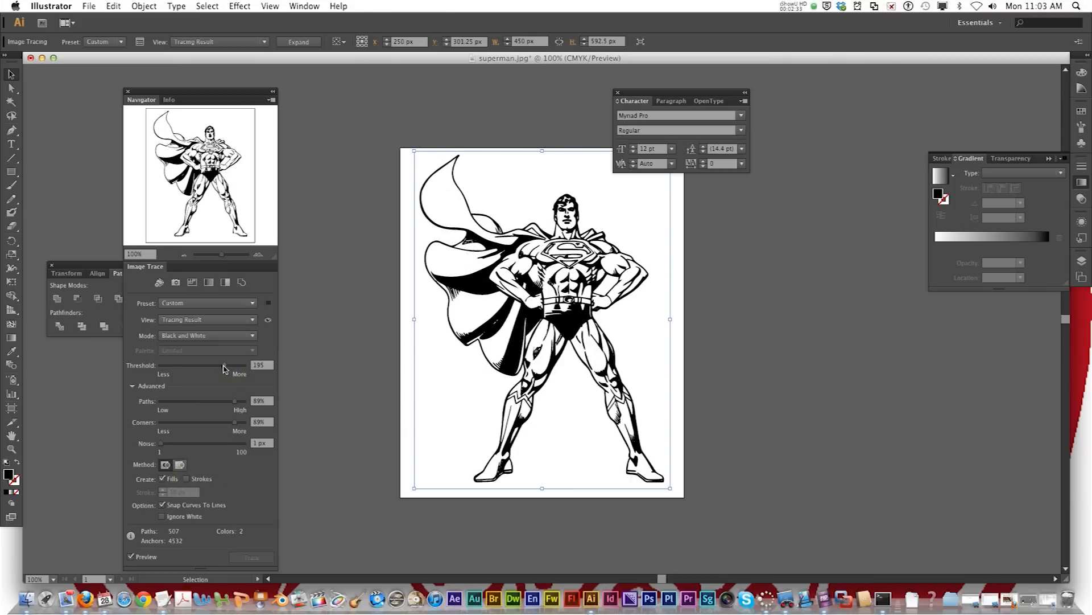
mouse_move(437, 312)
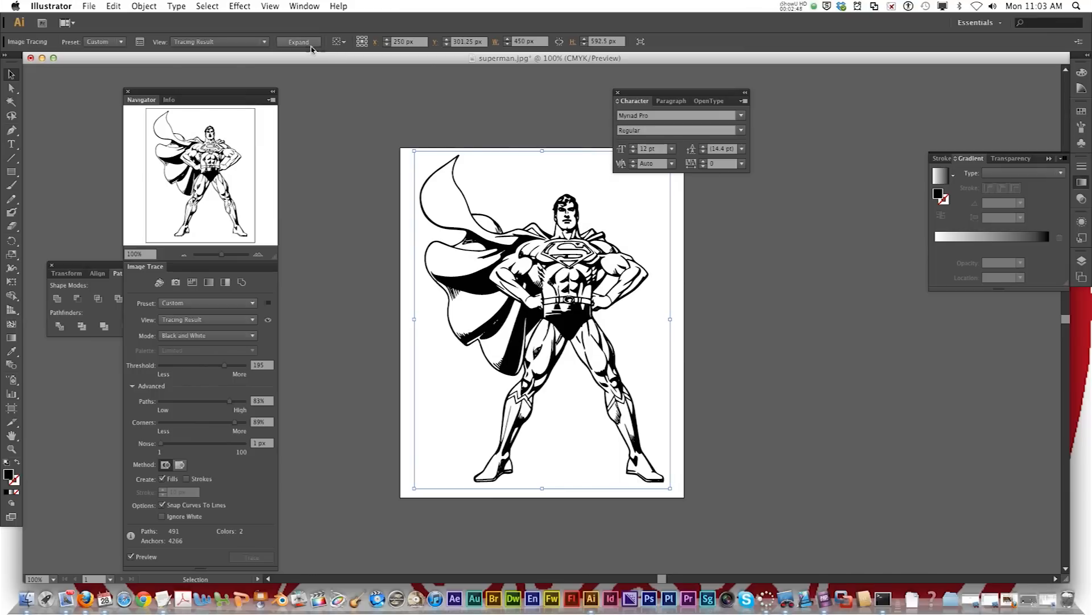
- Expand the Superman tracing from the Control panel into editable paths
left_click(299, 42)
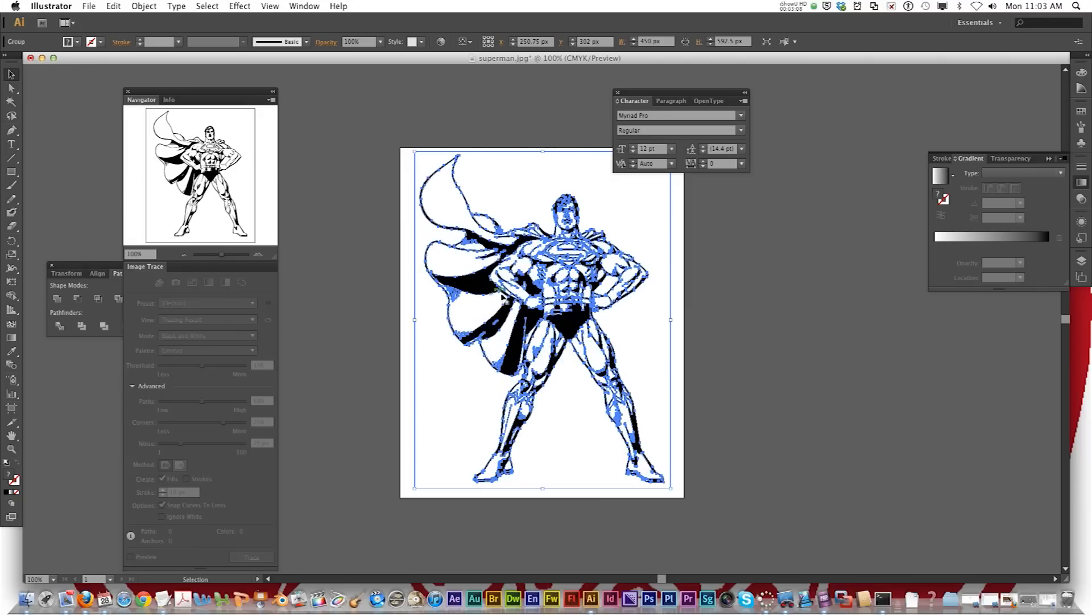
mouse_move(476, 290)
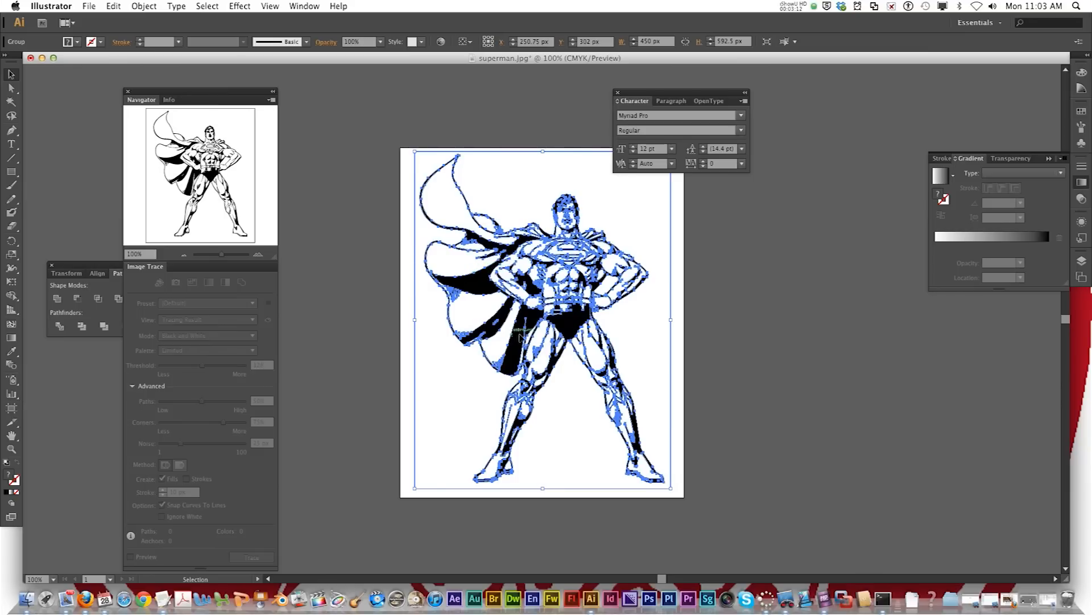
mouse_move(655, 314)
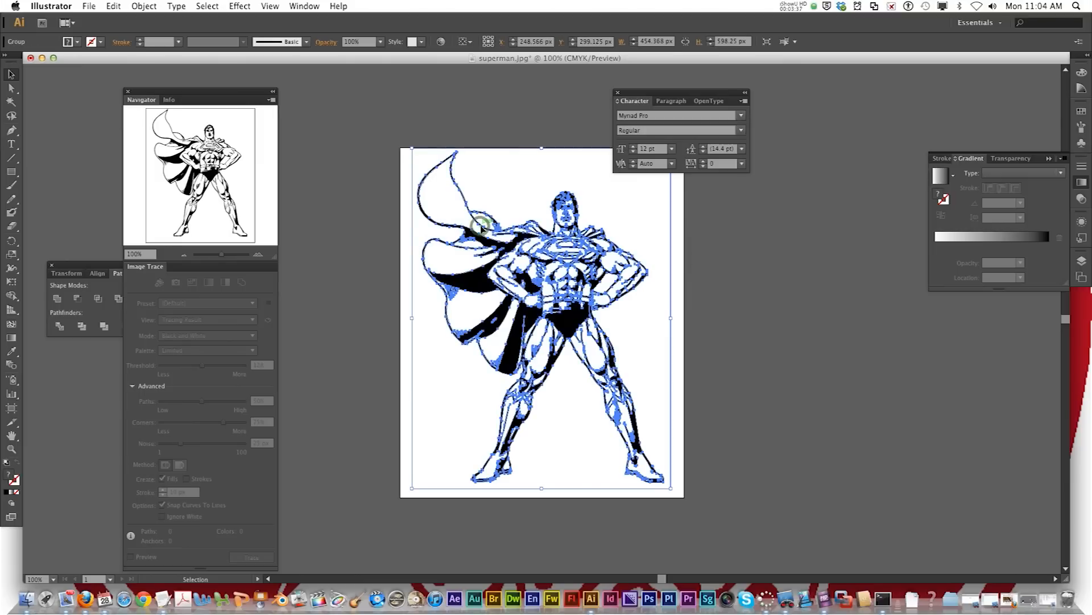
mouse_move(550, 271)
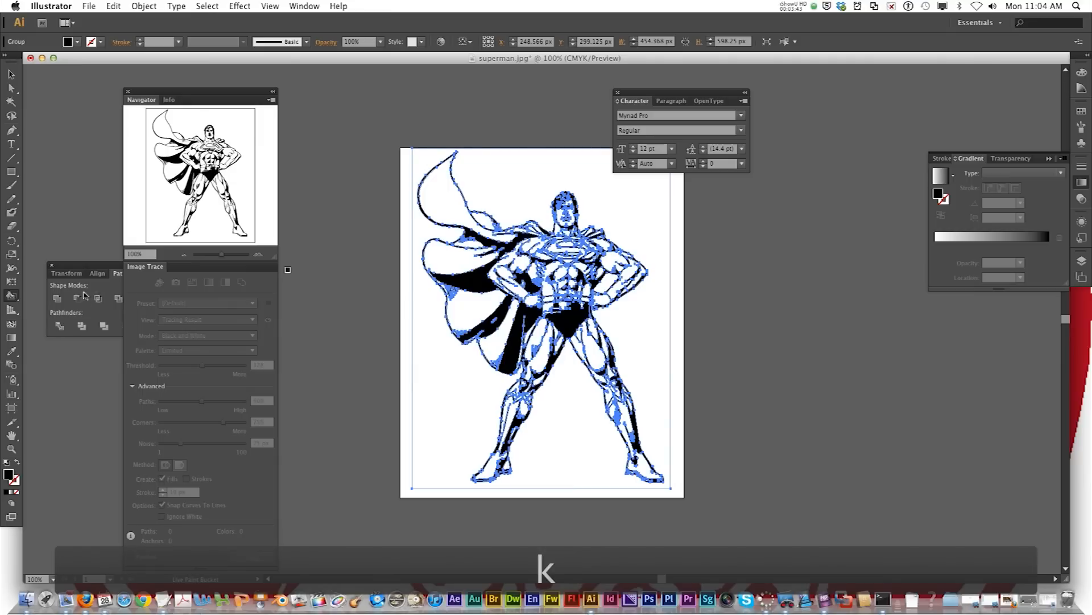
- Choose the Live Paint Bucket tool from the Shape Builder flyout
left_click(10, 295)
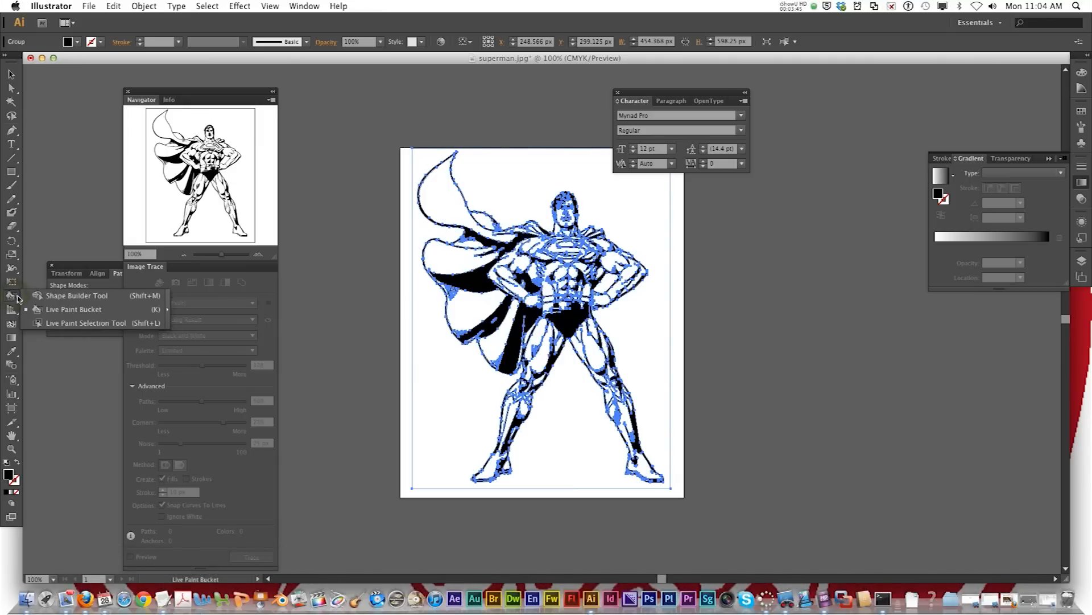
mouse_move(55, 309)
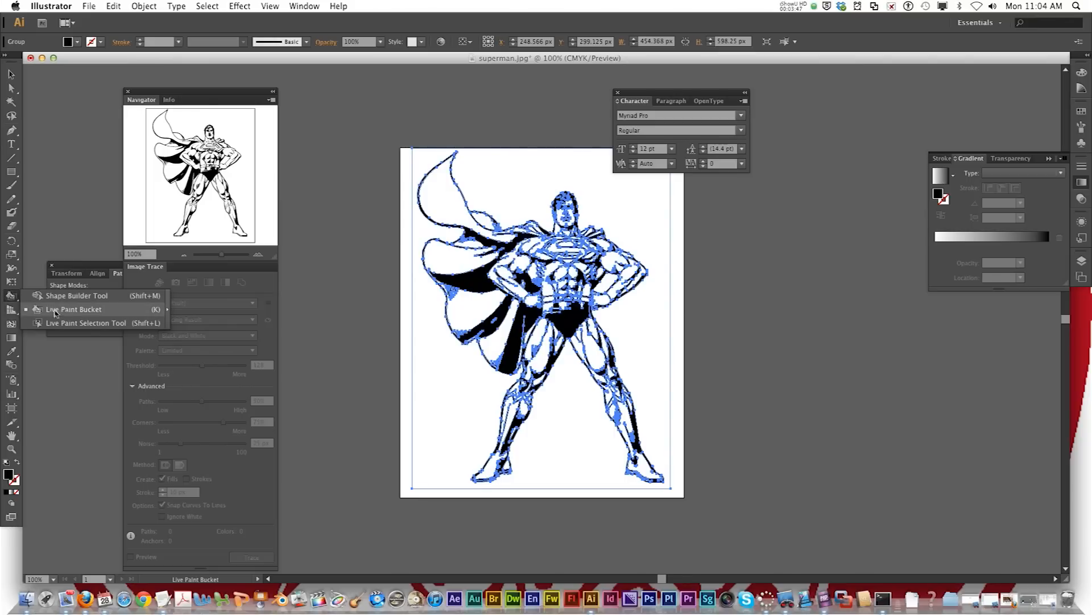
mouse_move(92, 310)
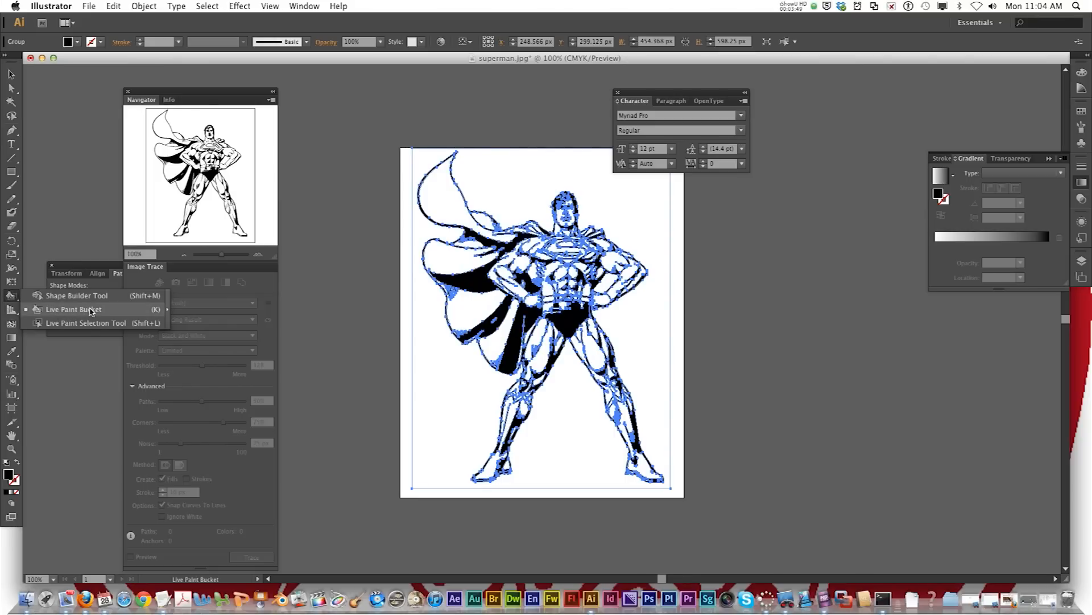
left_click(74, 309)
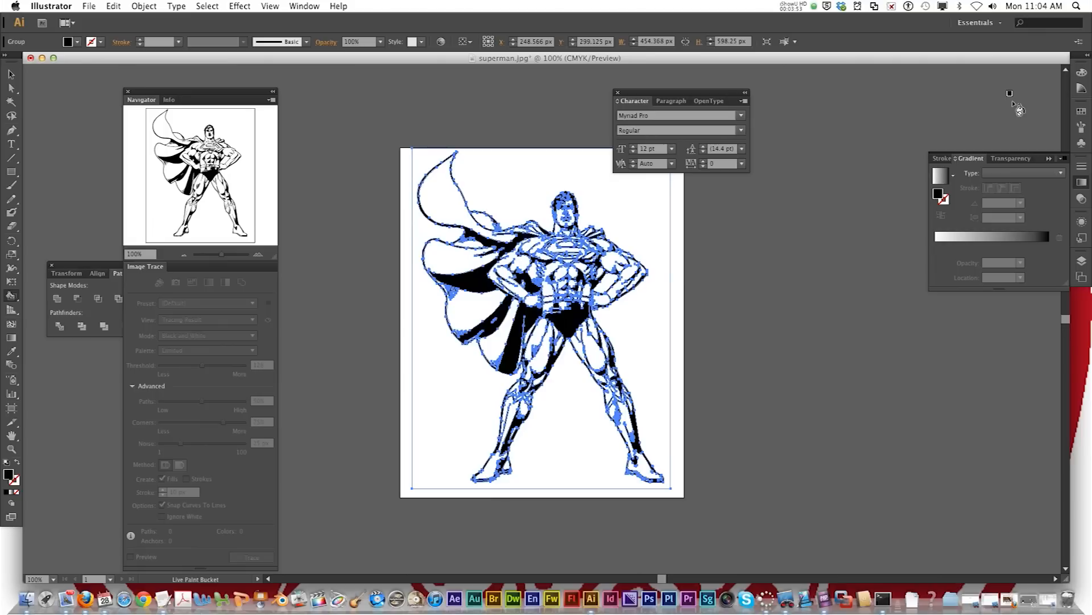
mouse_move(1079, 109)
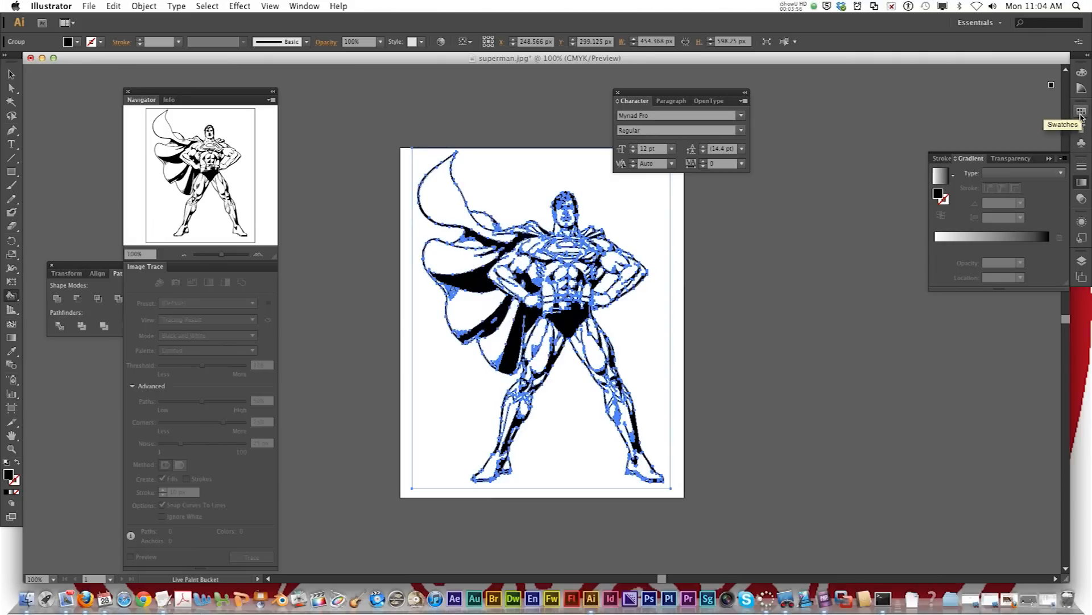
- Open the FOCOLTONE colour book library and move it off the drawing
left_click(1082, 110)
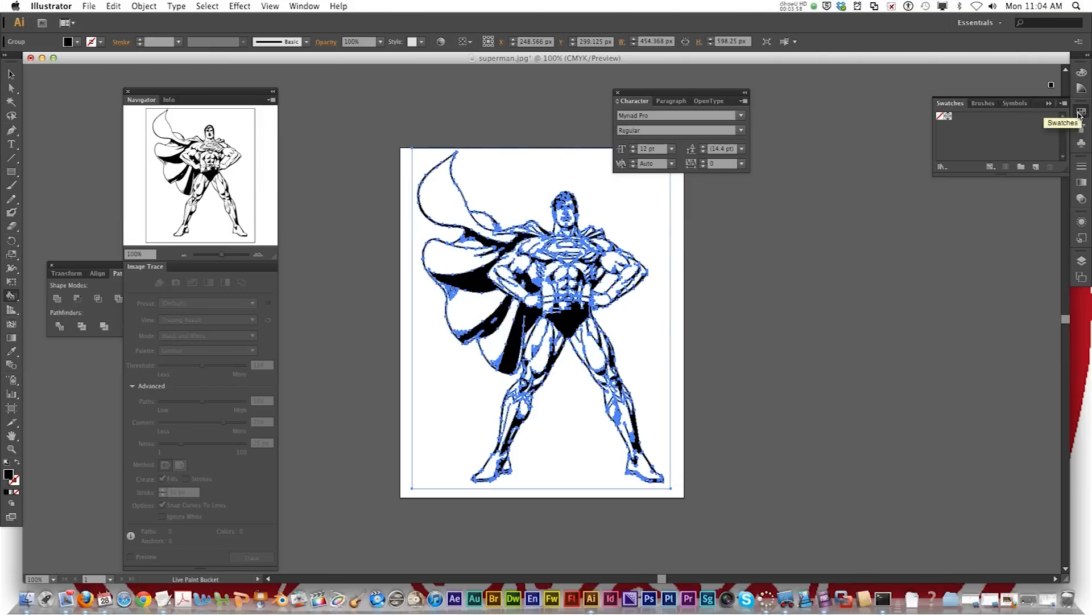
left_click(1062, 103)
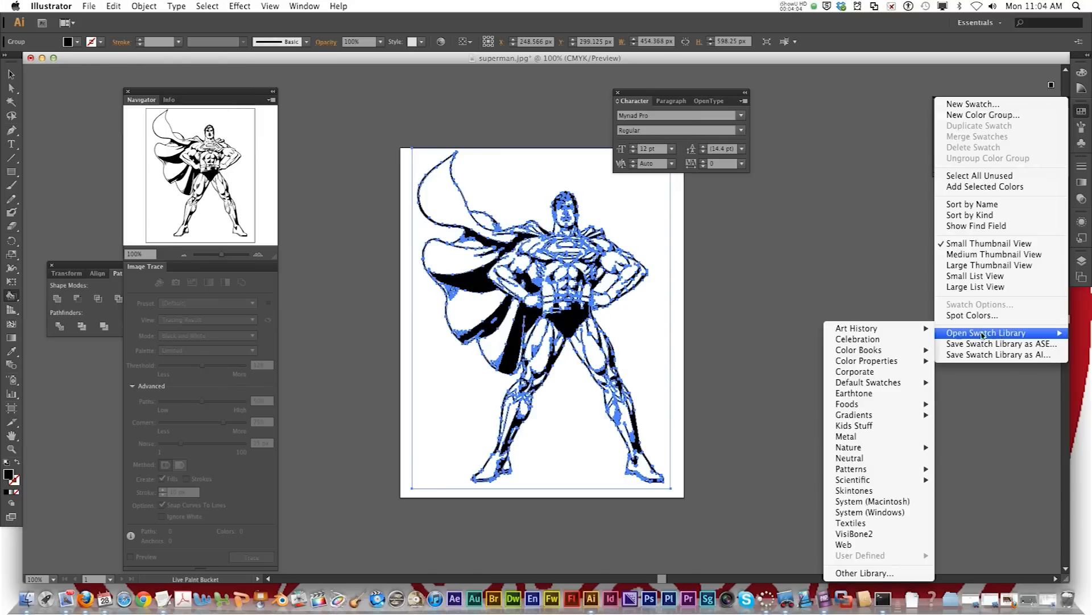
mouse_move(859, 350)
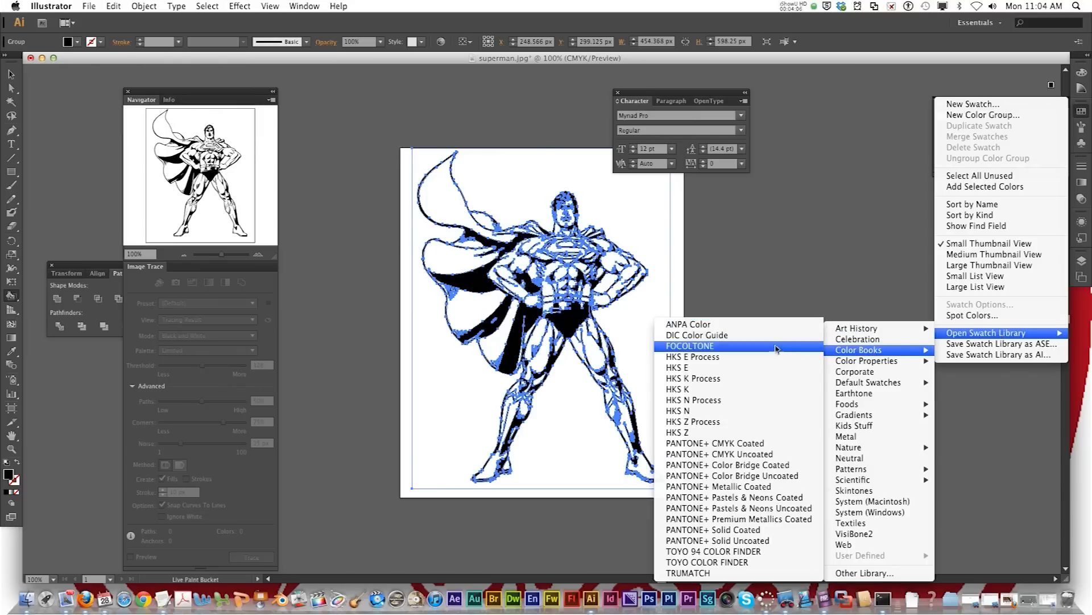
mouse_move(766, 347)
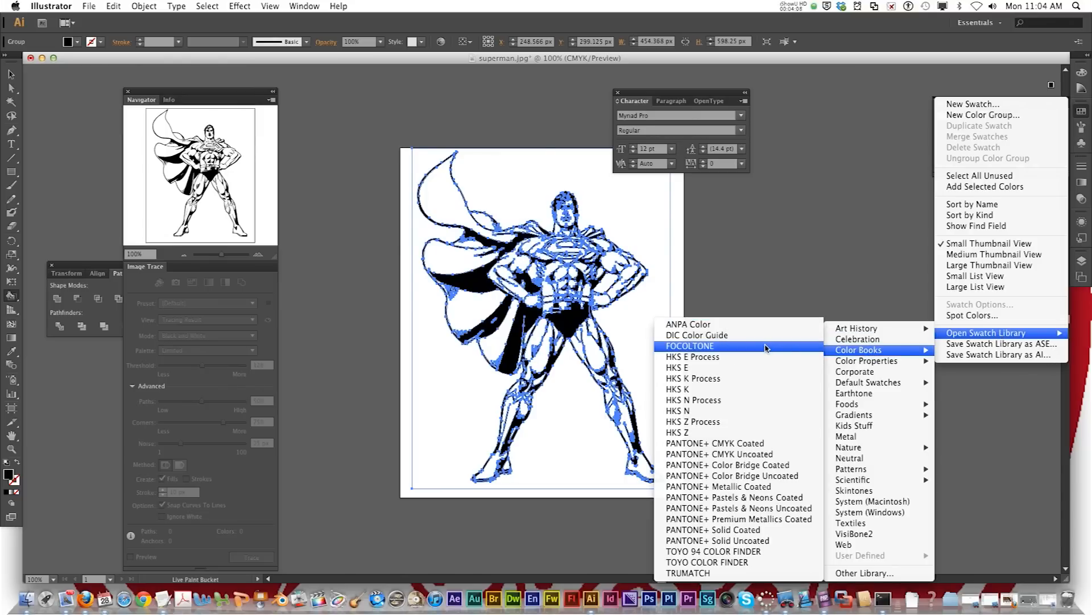
left_click(690, 345)
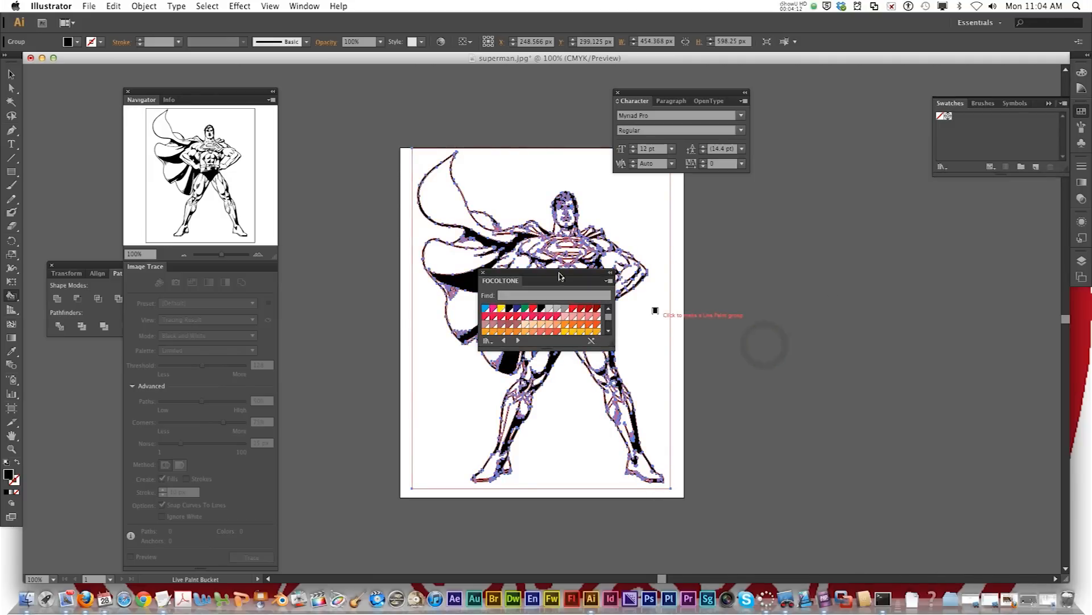
left_click_drag(500, 280, 761, 228)
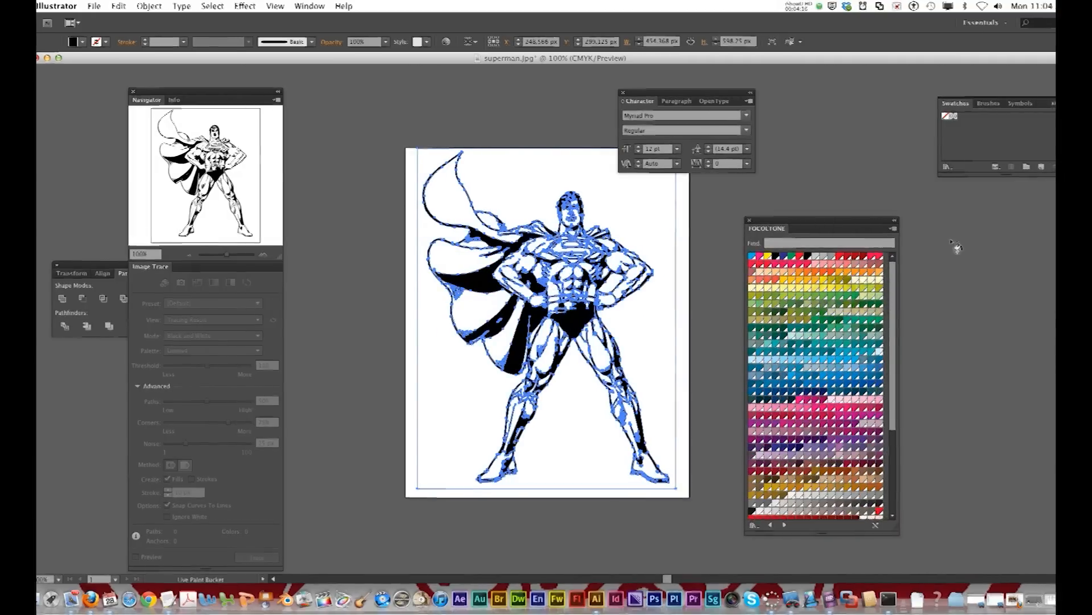
- Open the Skintones swatch library and pick a light skin tone
left_click(1051, 100)
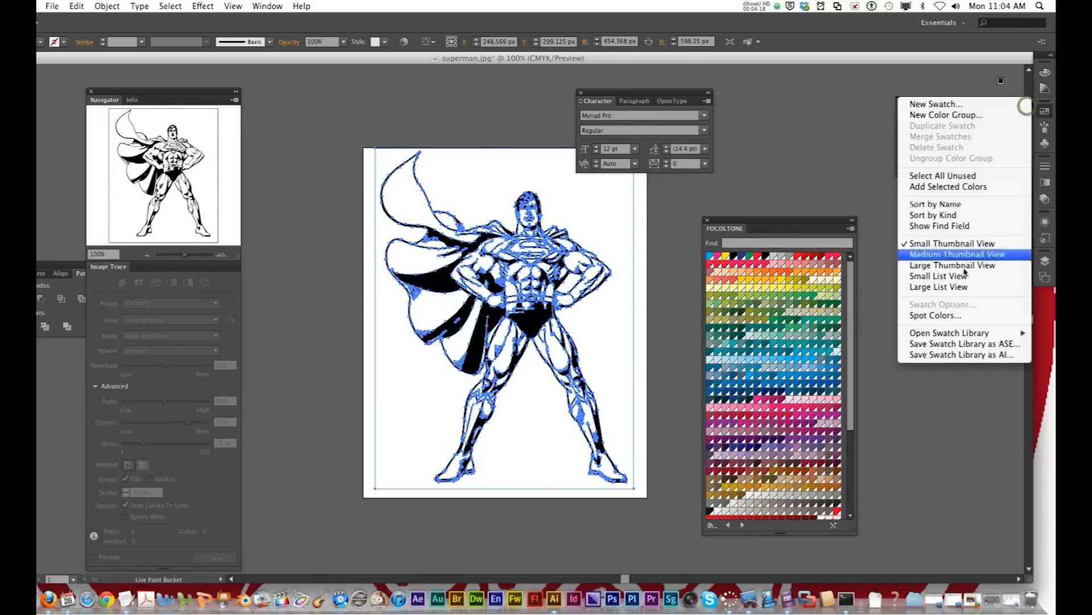
left_click(985, 332)
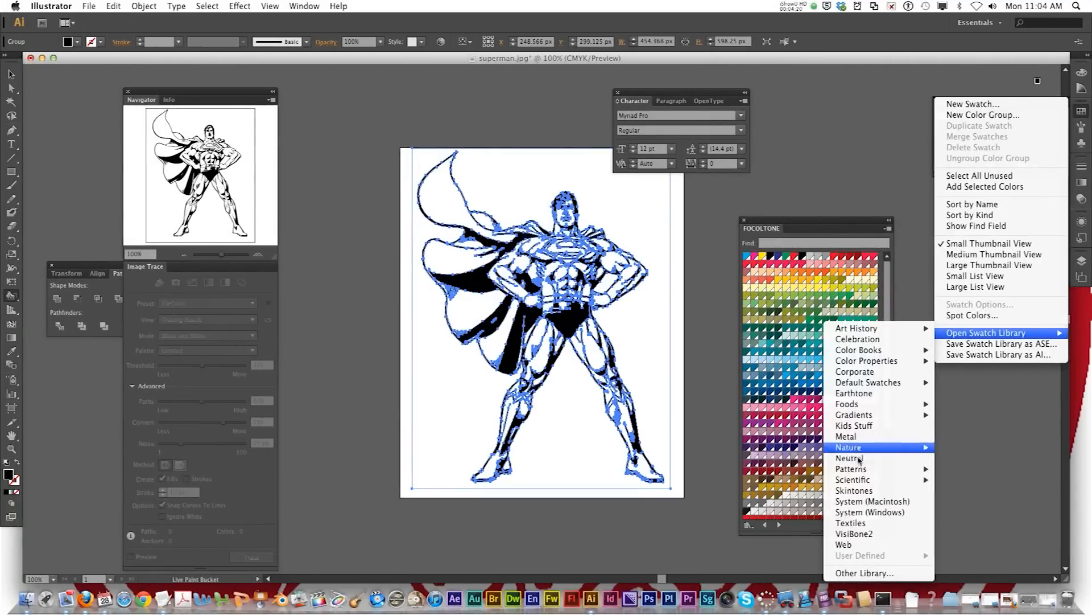
mouse_move(869, 425)
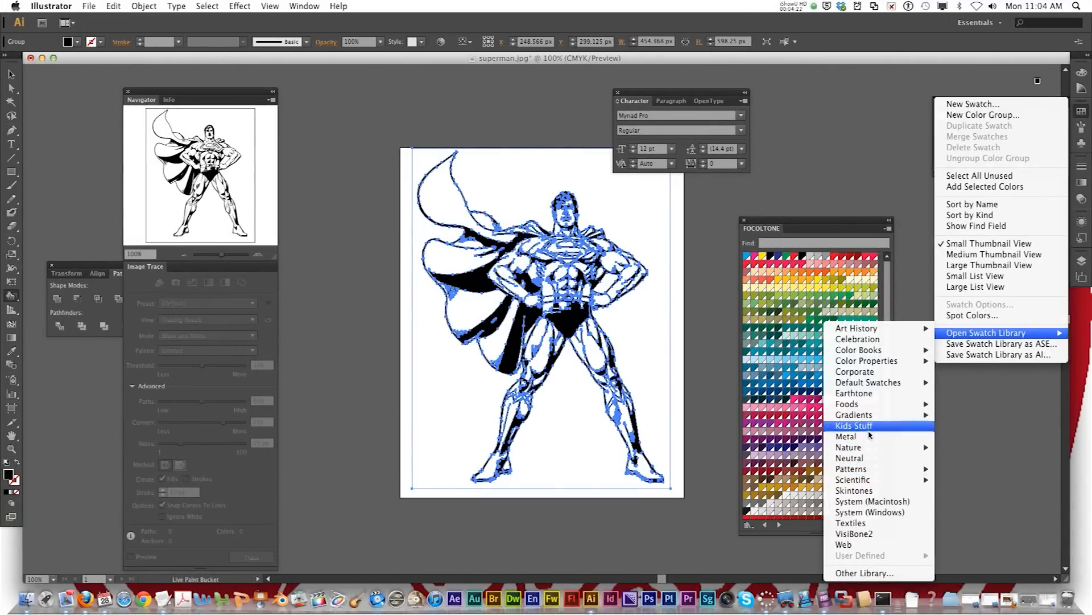
left_click(854, 490)
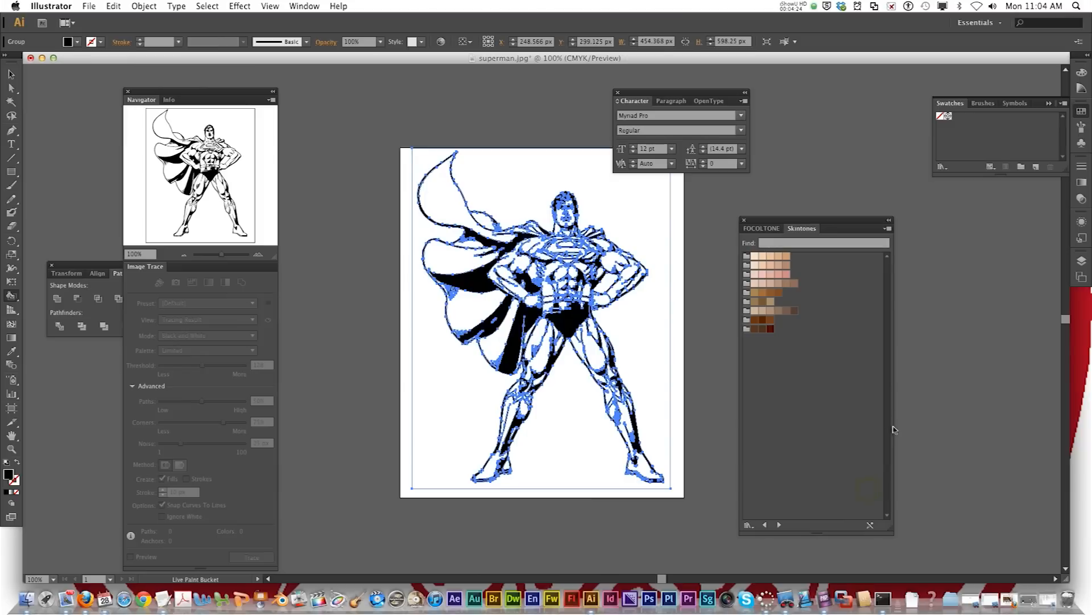
left_click(761, 228)
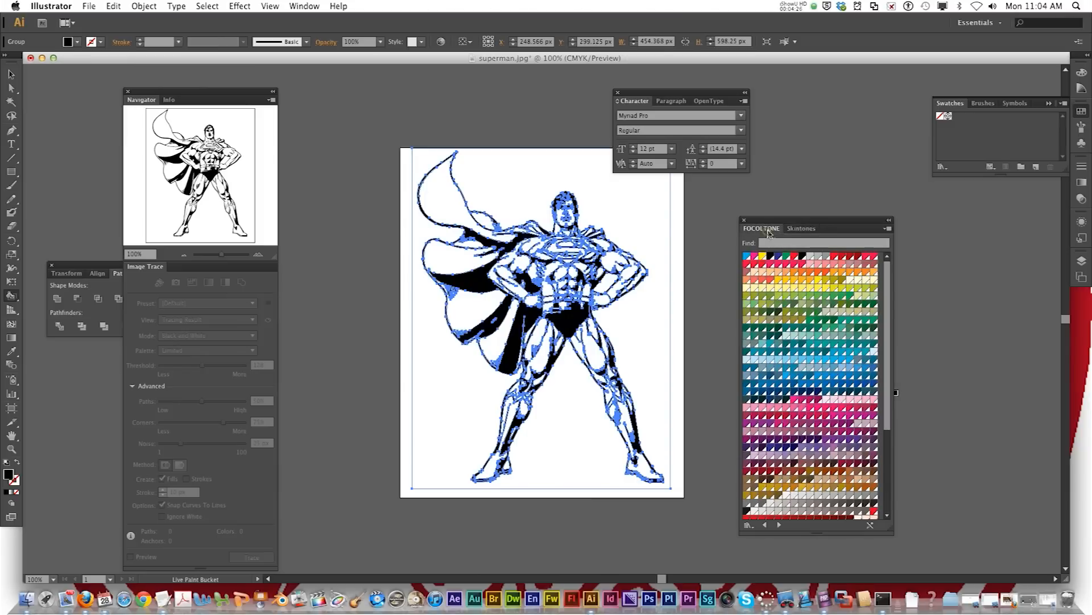
left_click(801, 228)
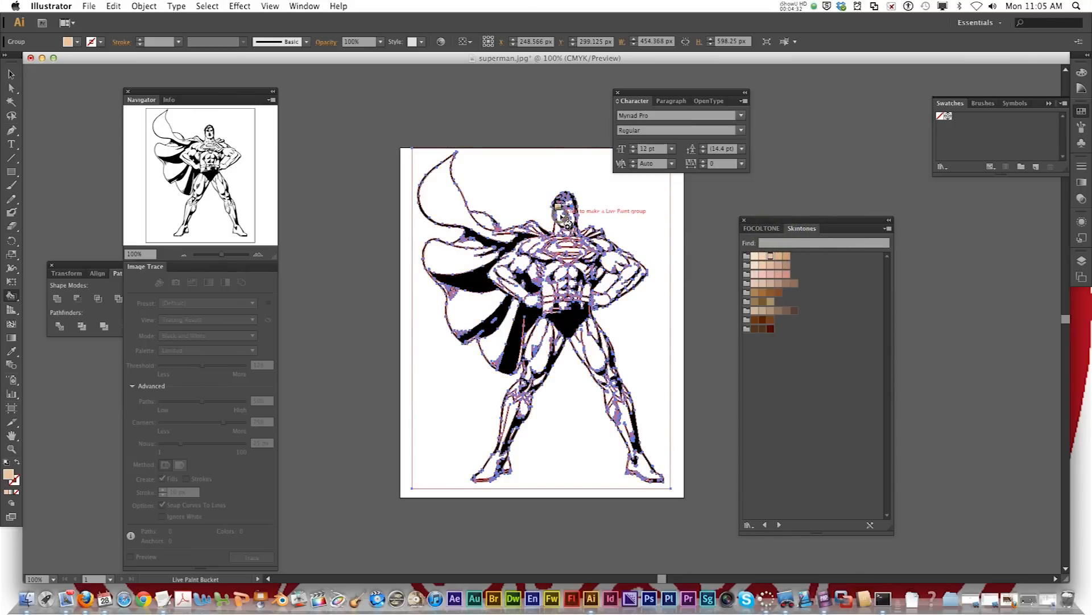
- Paint Superman's face light skin tone and his hair dark brown
left_click(561, 210)
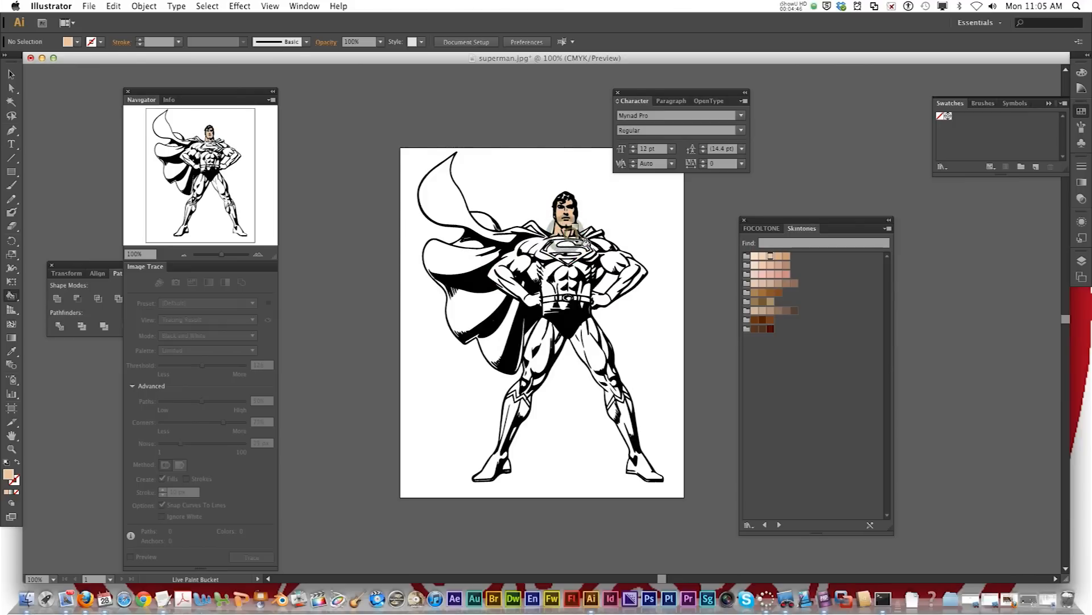
mouse_move(753, 320)
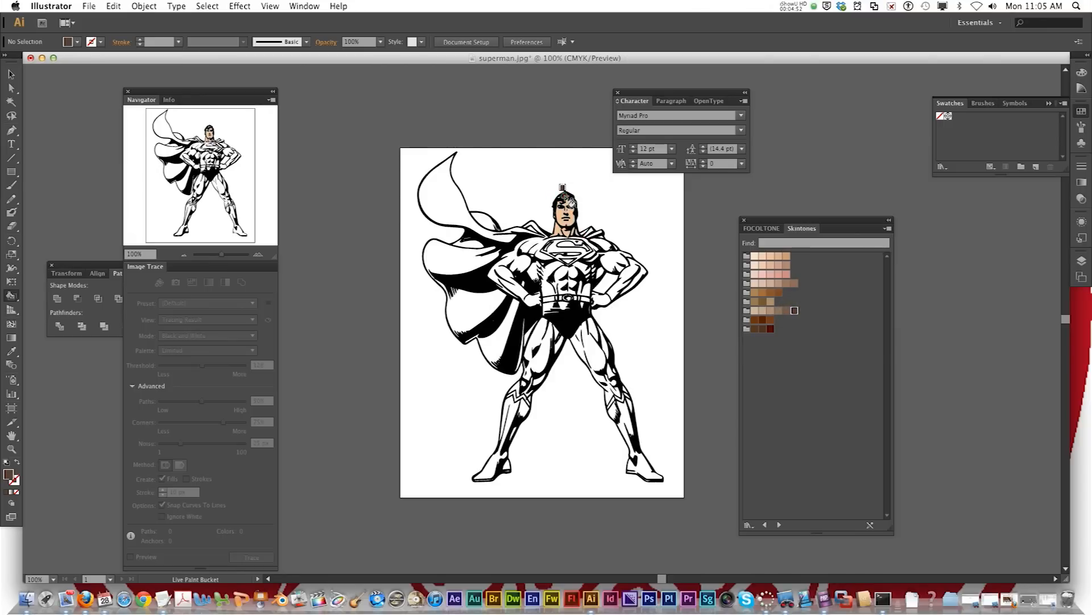
left_click(563, 210)
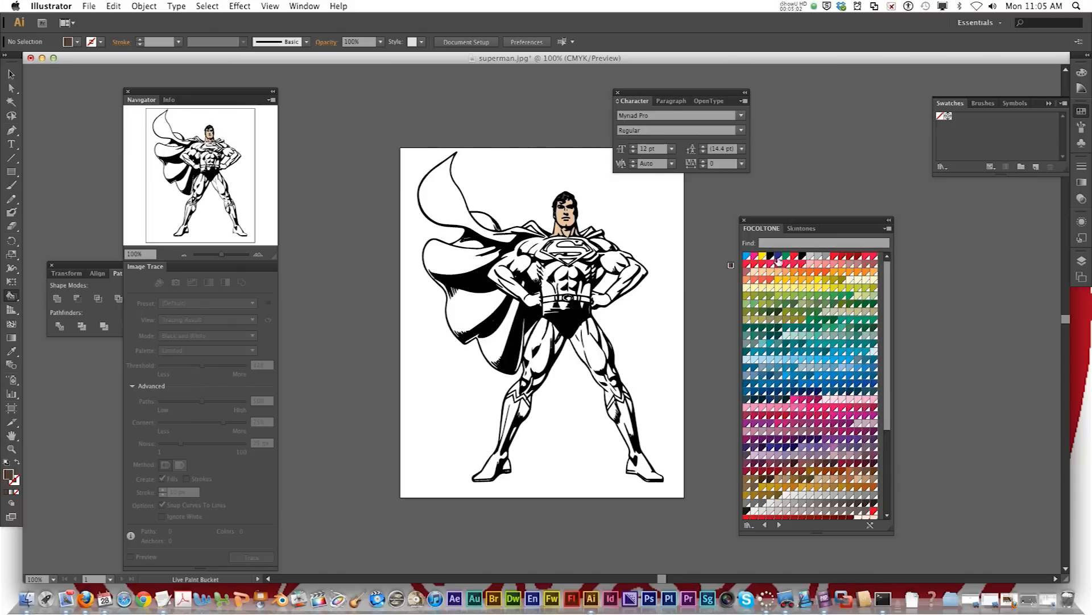
- Fill the cape with FOCOLTONE red and the left boot yellow
left_click(451, 205)
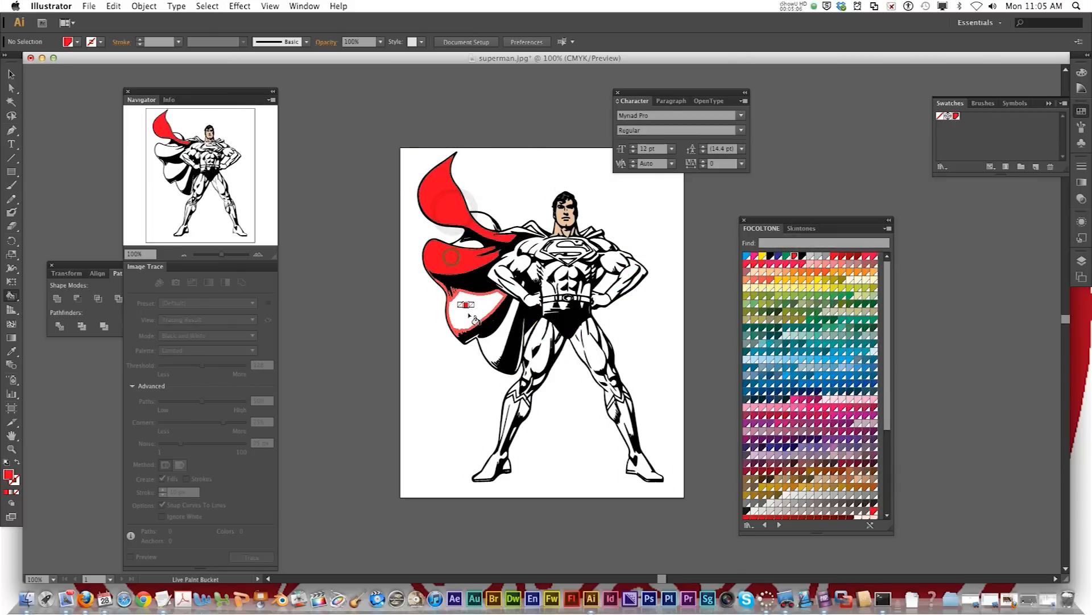
left_click(516, 349)
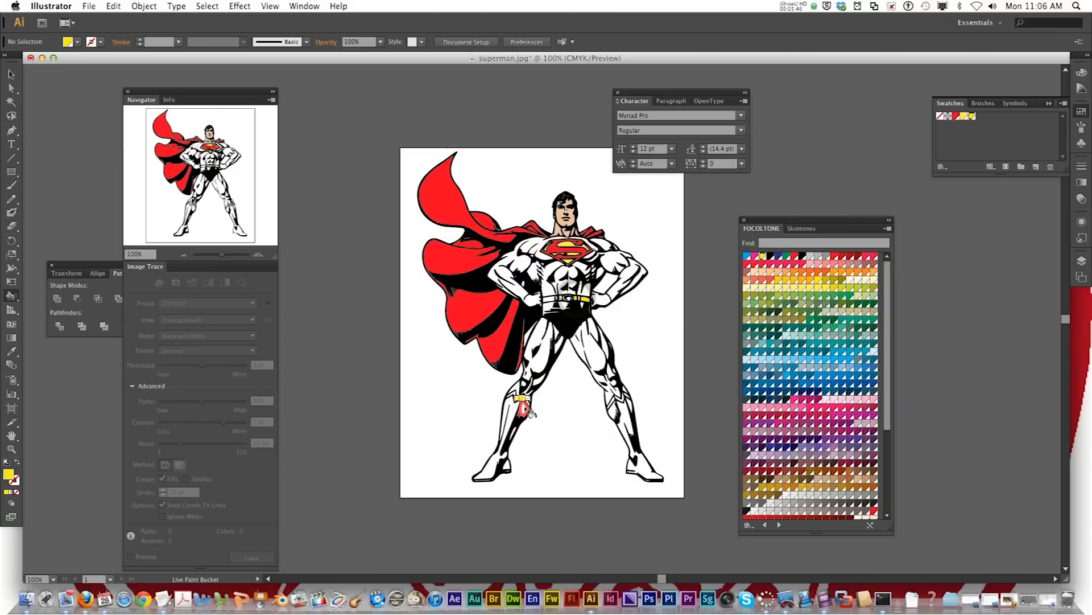
left_click(514, 412)
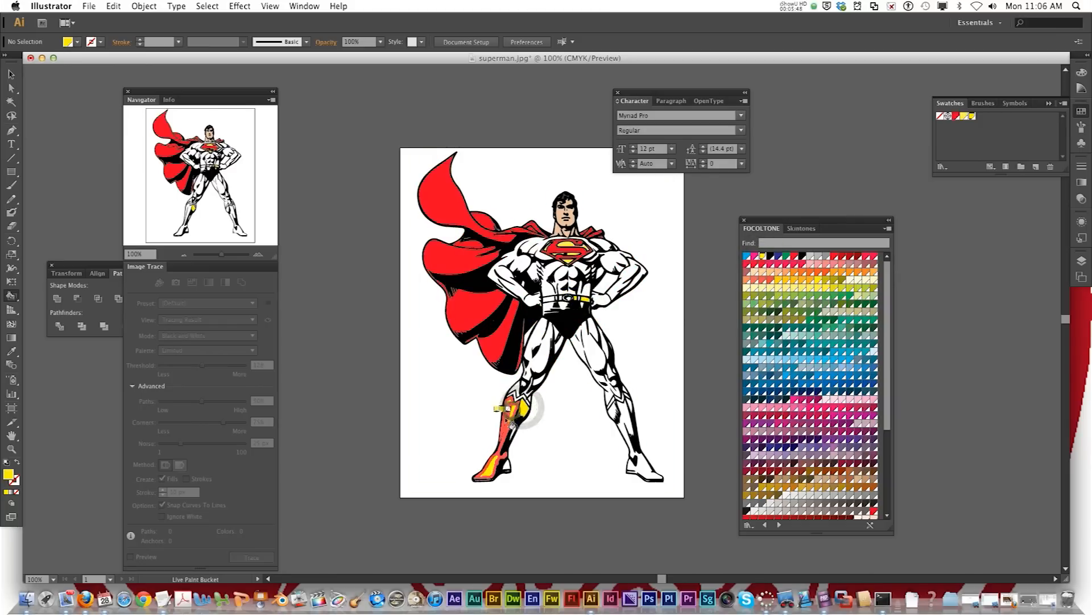
left_click(505, 421)
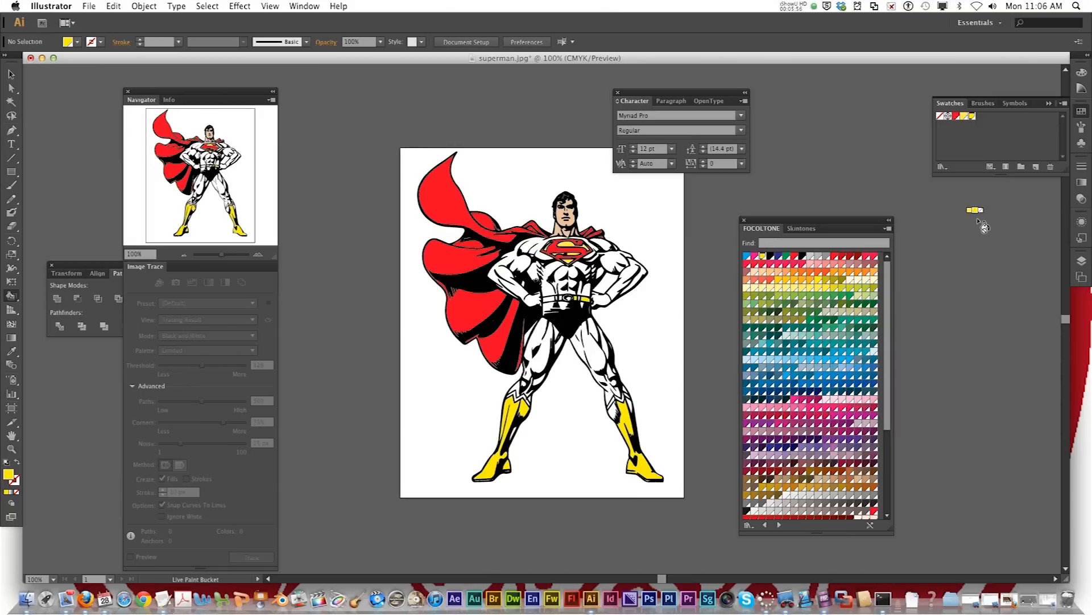
mouse_move(1083, 187)
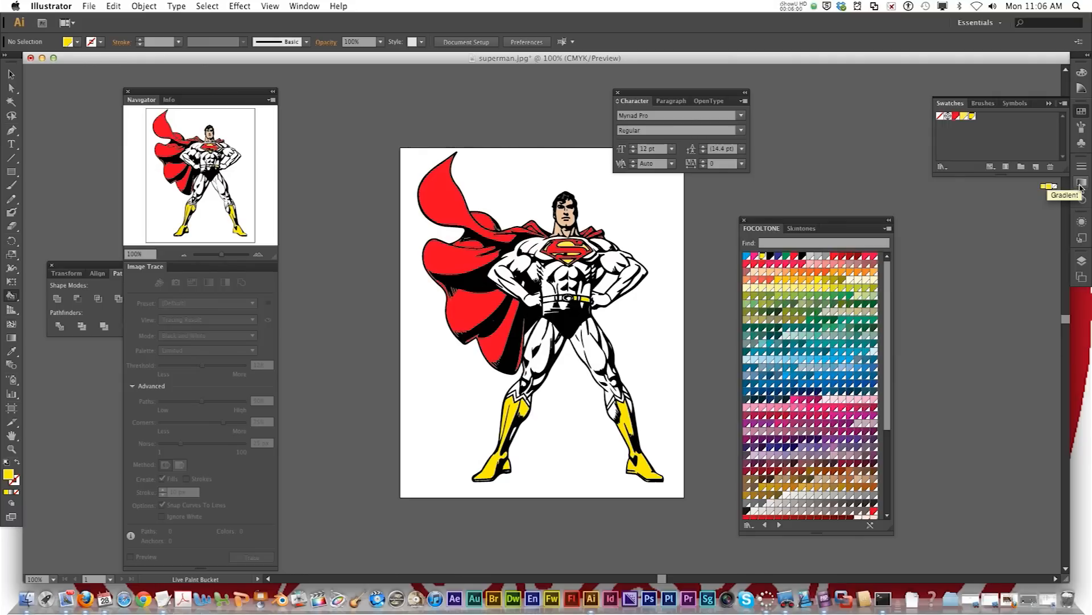
- Apply a pale peach-to-red linear gradient to the cape in place of solid red
left_click(1082, 186)
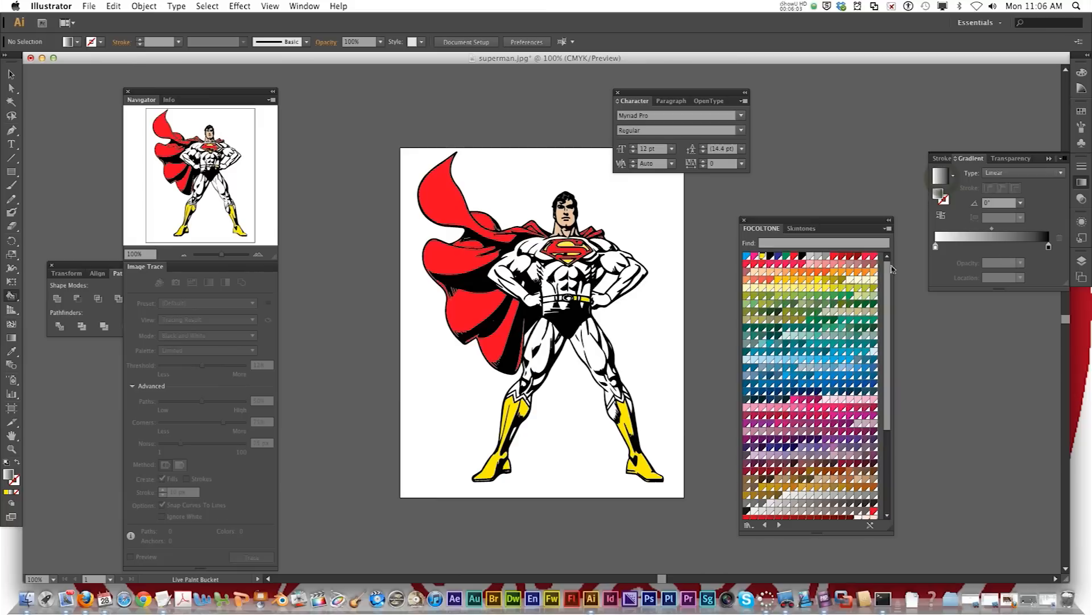
mouse_move(749, 271)
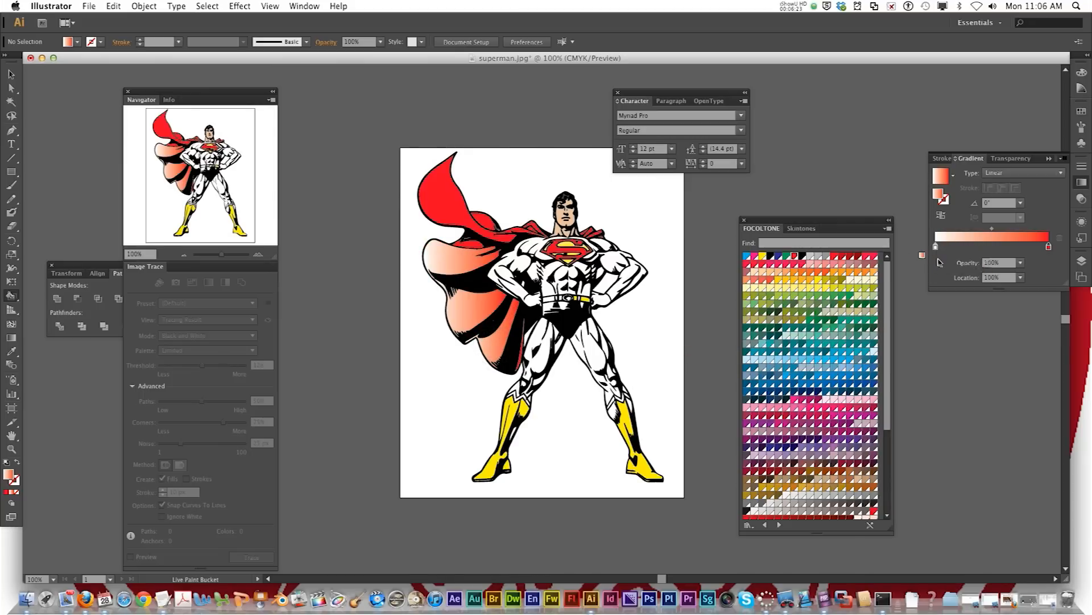
mouse_move(935, 248)
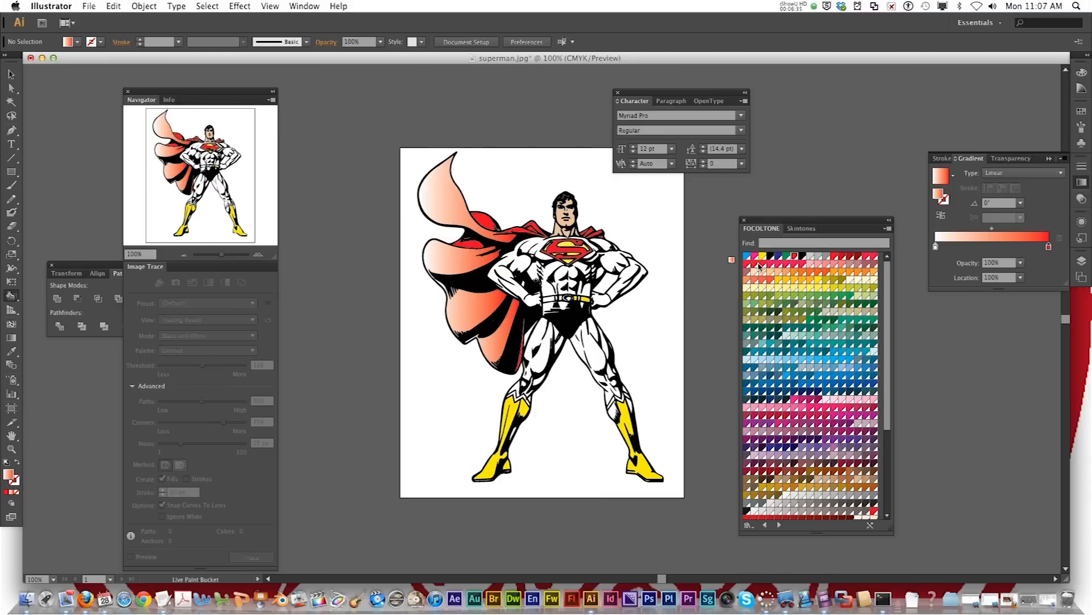
left_click(89, 6)
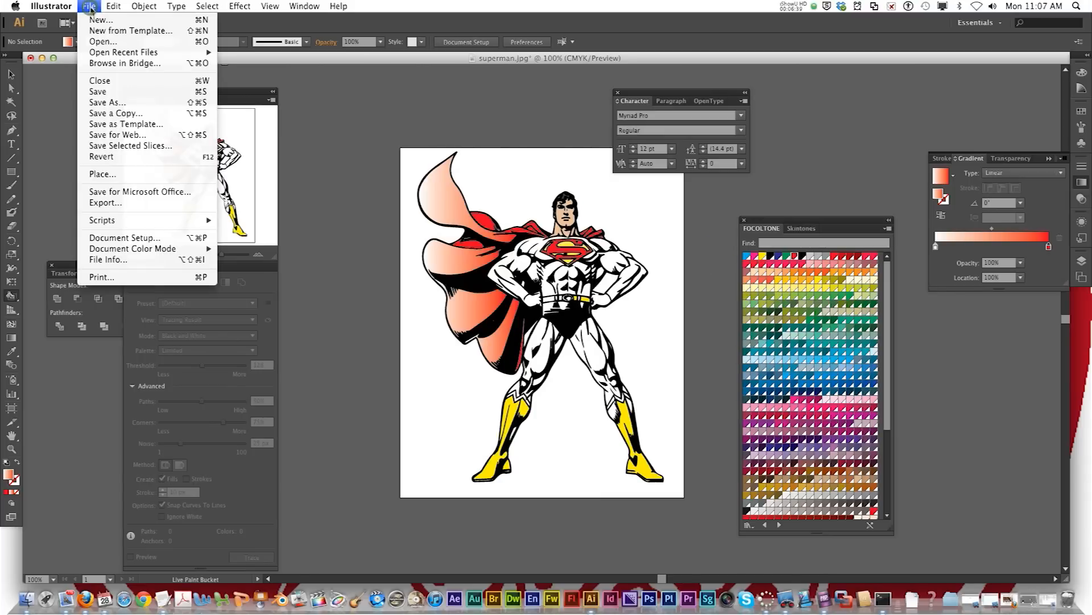